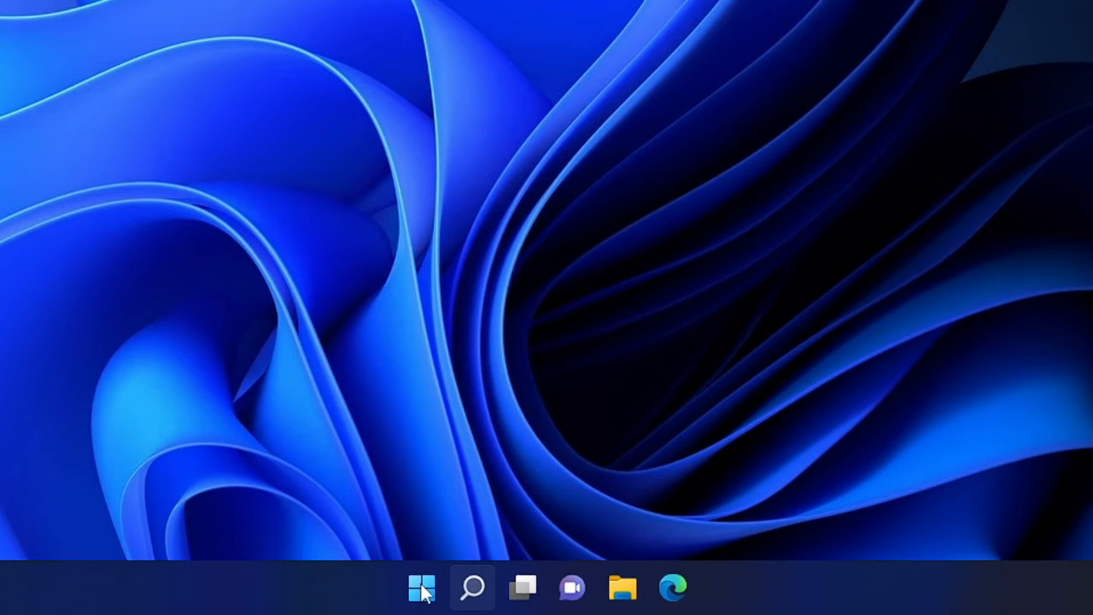
- Launch Settings from the Start button's quick link menu
right_click(421, 588)
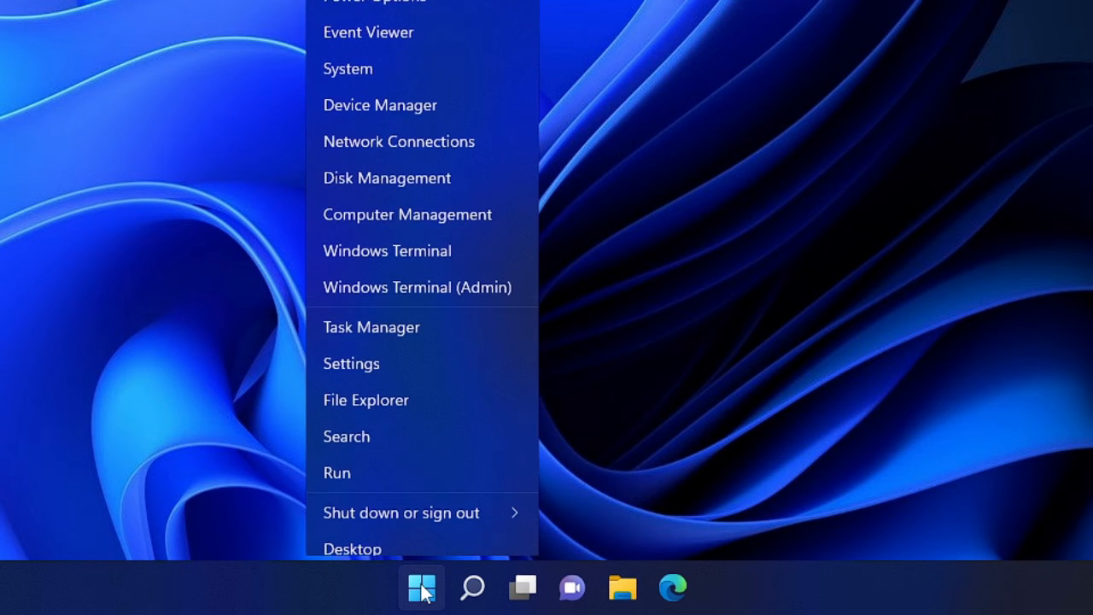
mouse_move(393, 357)
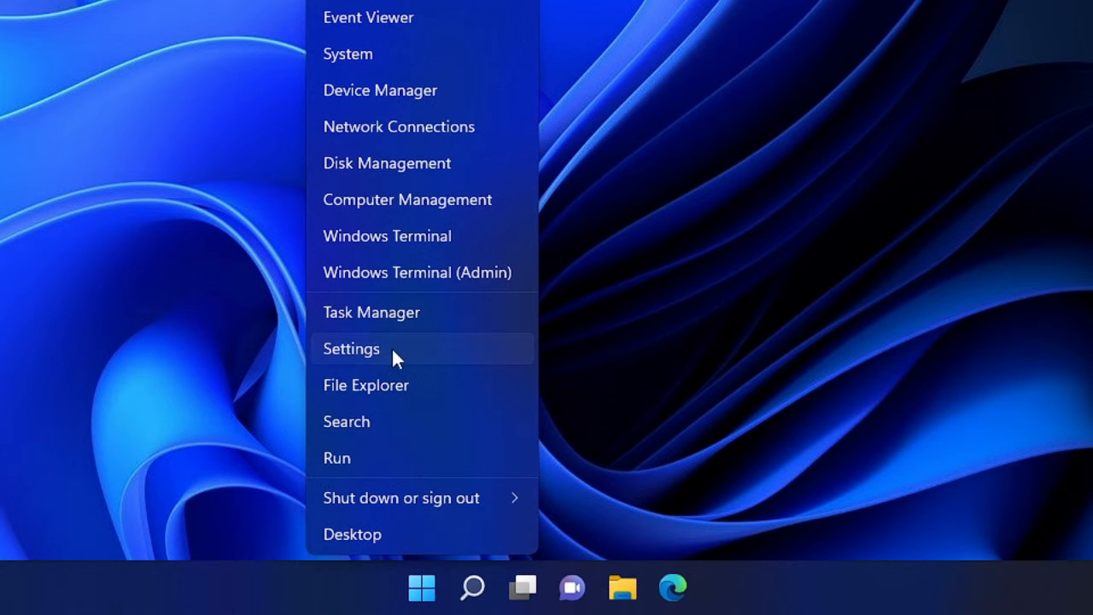
click(352, 348)
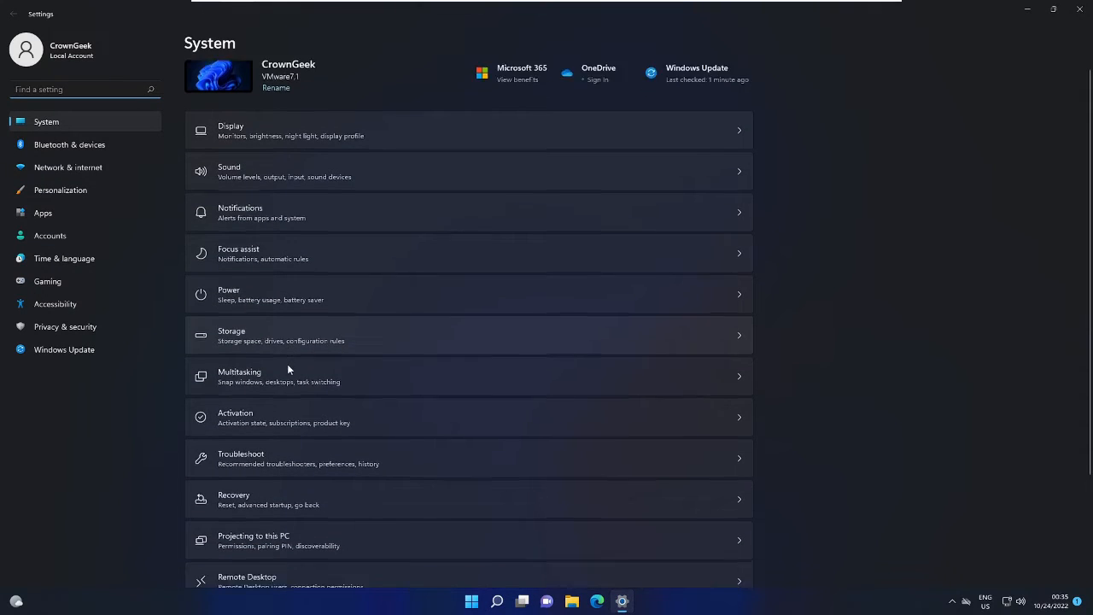
- Go to the Recovery page under System
scroll(down, 3)
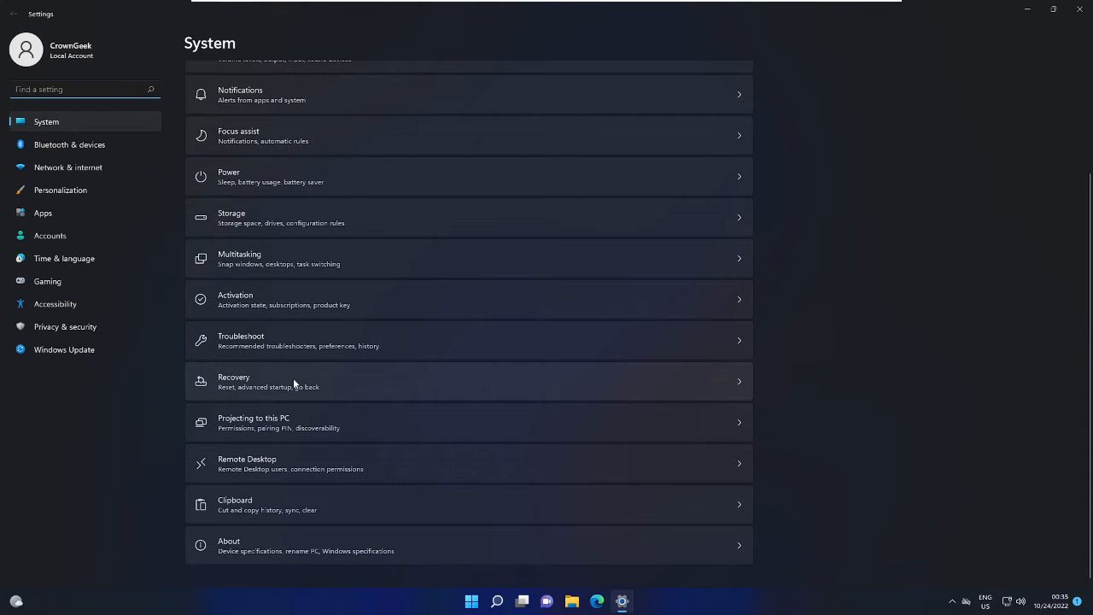
click(468, 381)
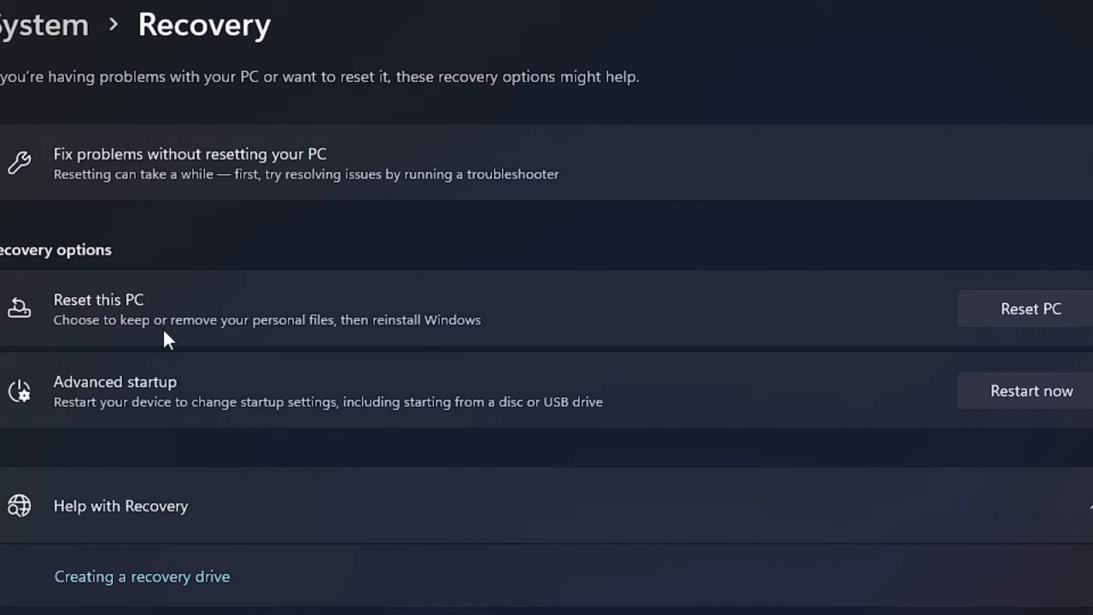
mouse_move(116, 334)
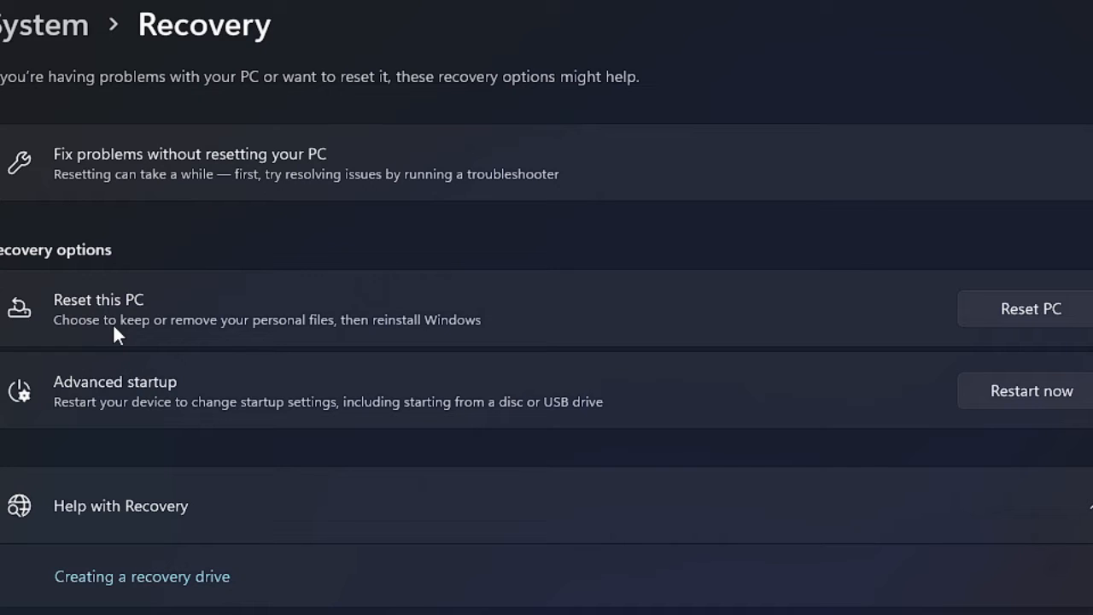
mouse_move(196, 186)
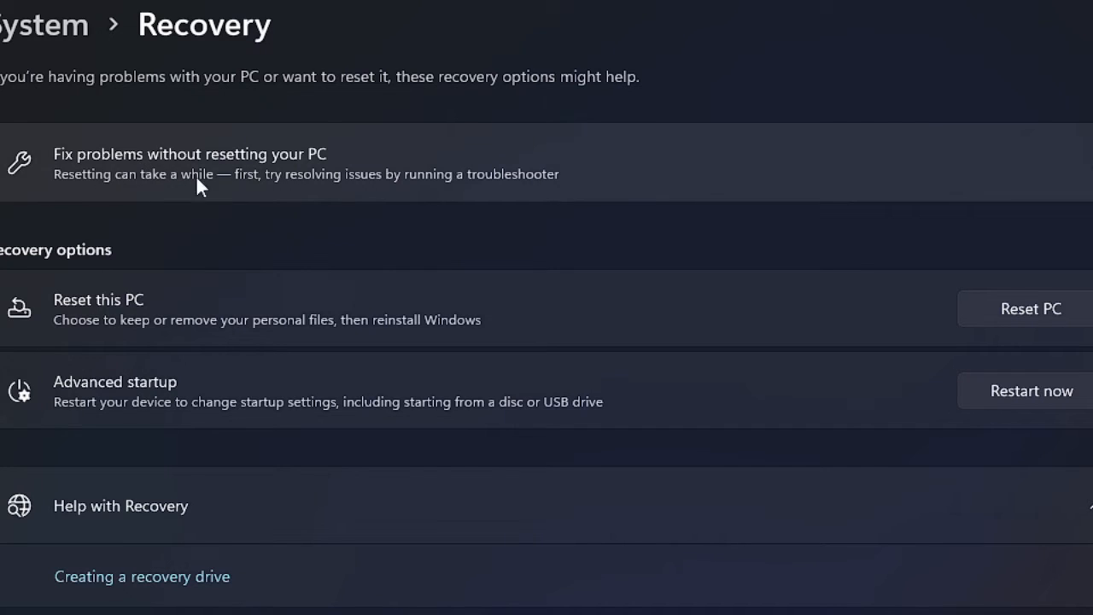
mouse_move(362, 168)
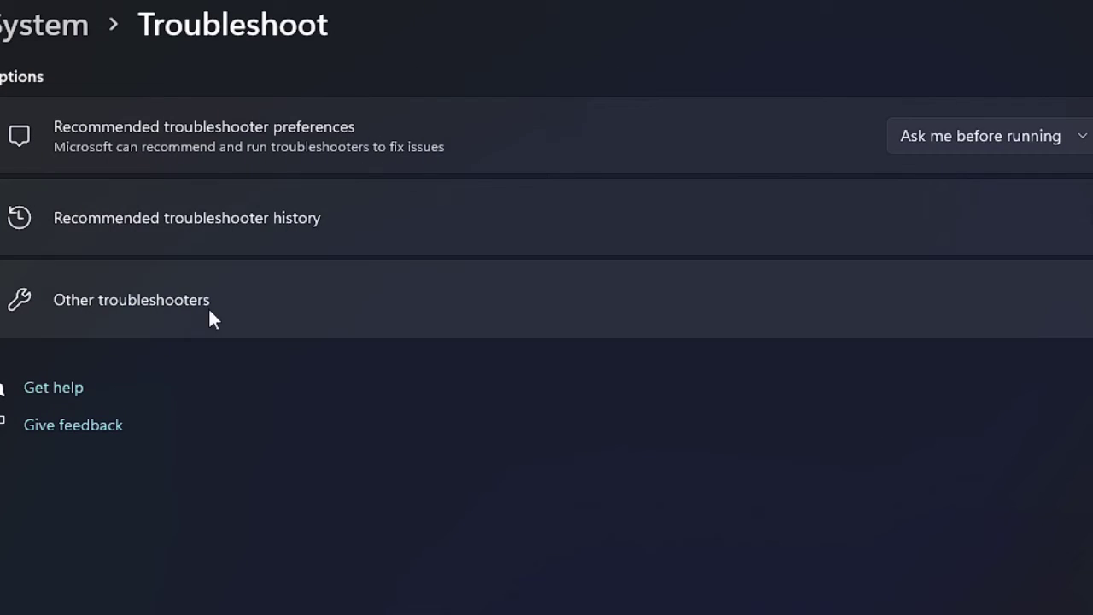
mouse_move(268, 263)
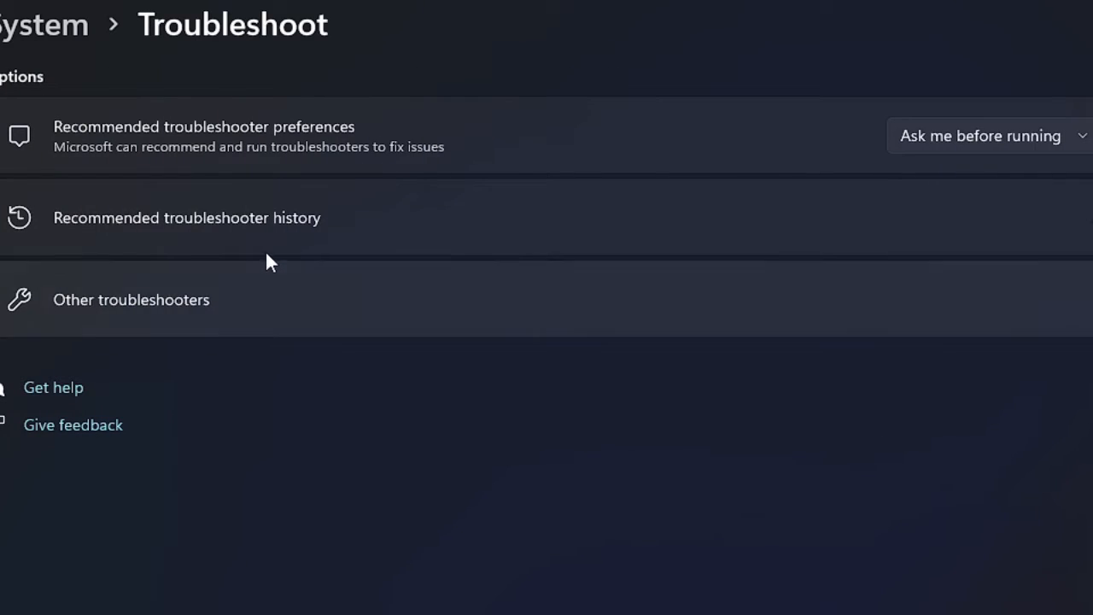
mouse_move(311, 237)
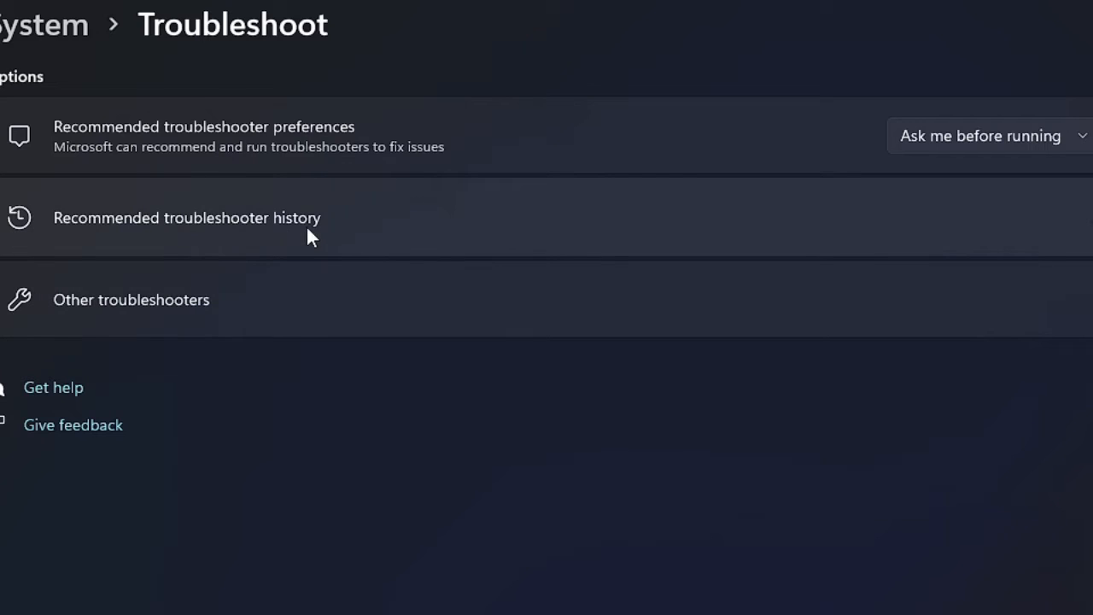
- Browse the Other troubleshooters list, return to Recovery, and start Reset this PC
click(132, 299)
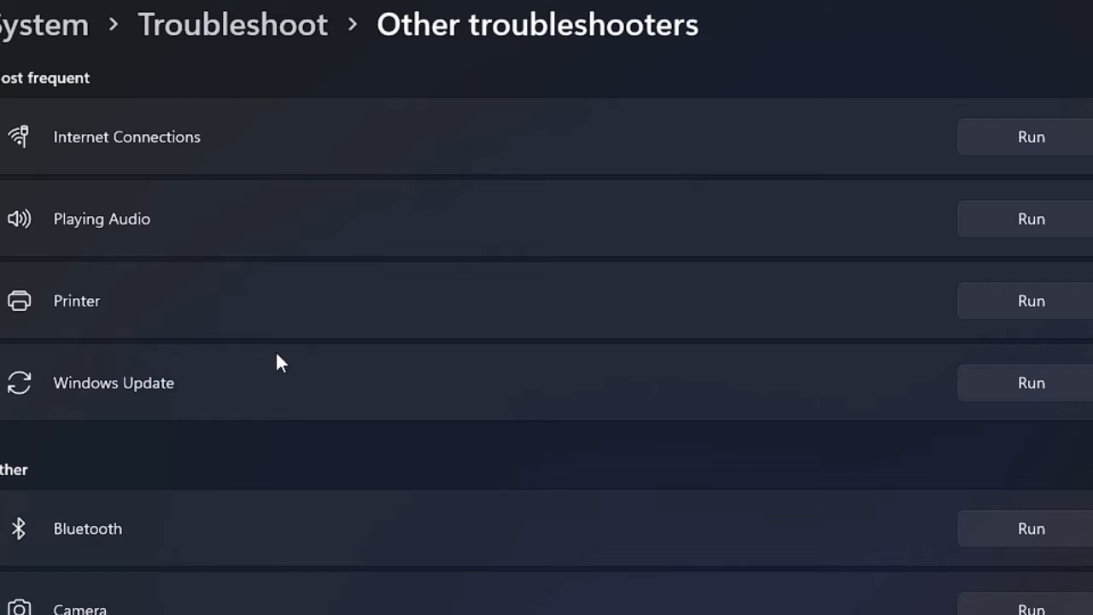
scroll(down, 3)
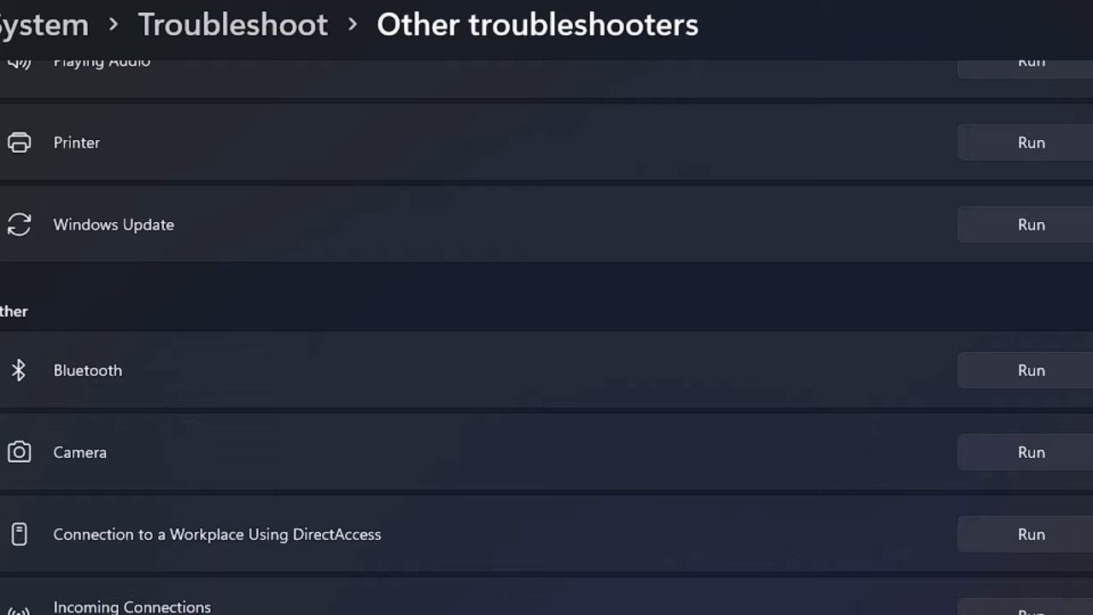
click(232, 24)
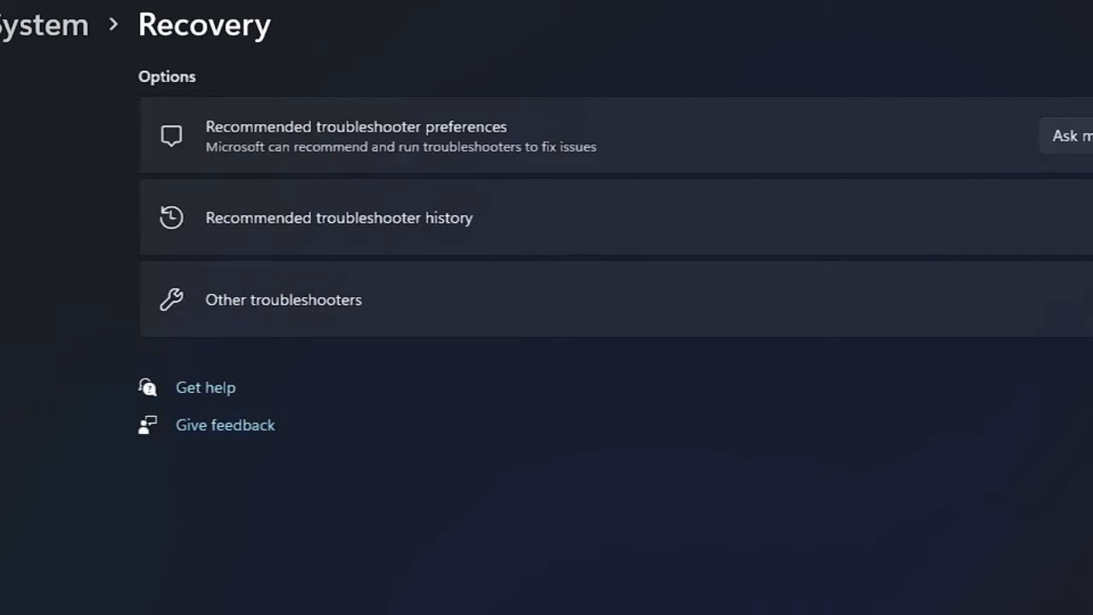
scroll(up, 3)
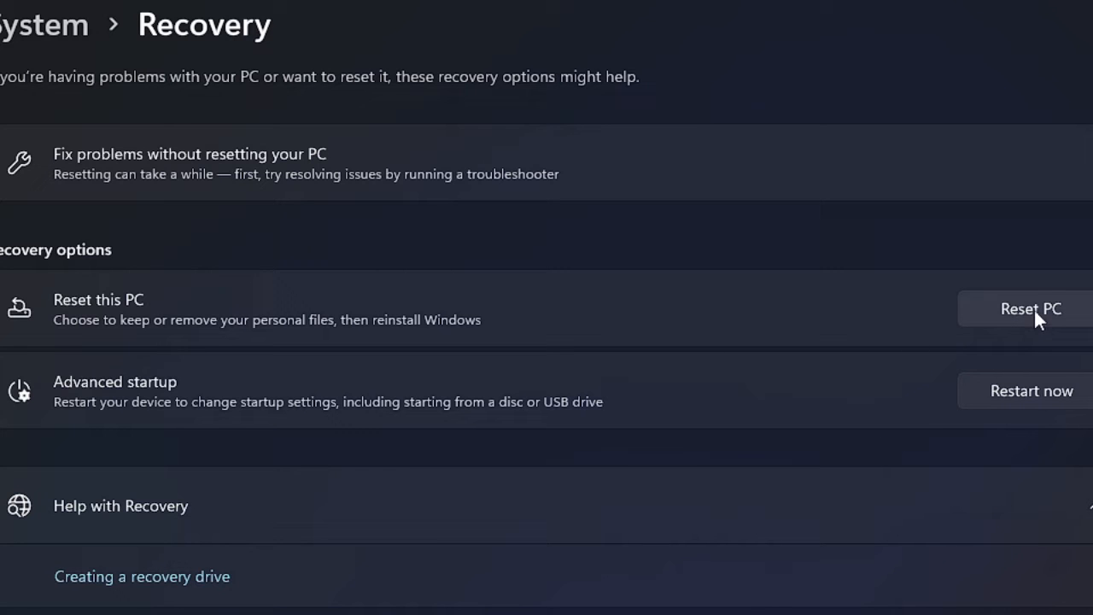
mouse_move(1042, 328)
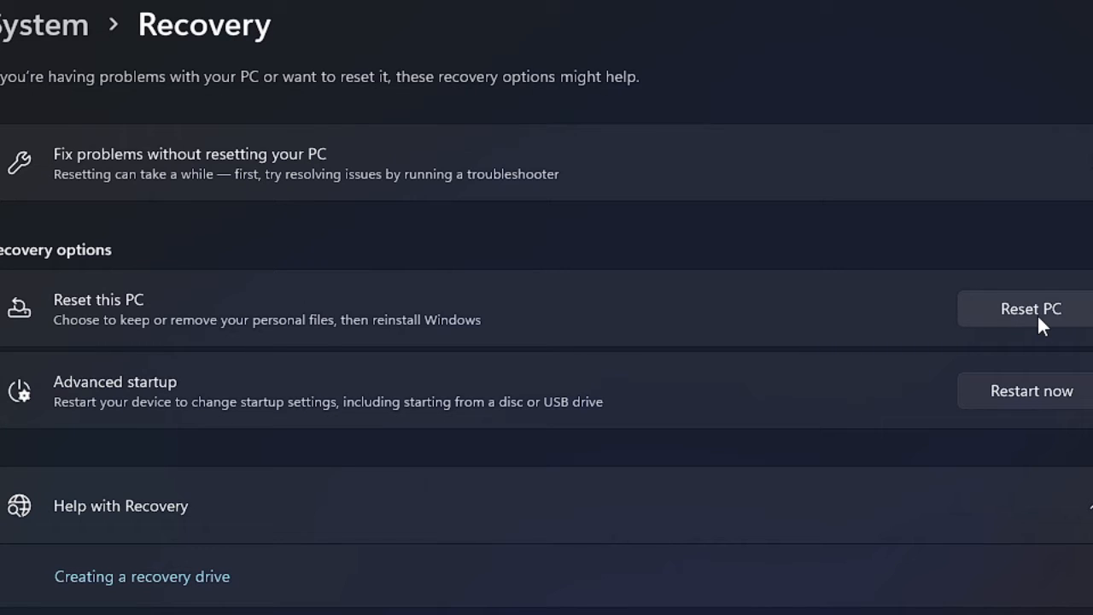
click(1031, 308)
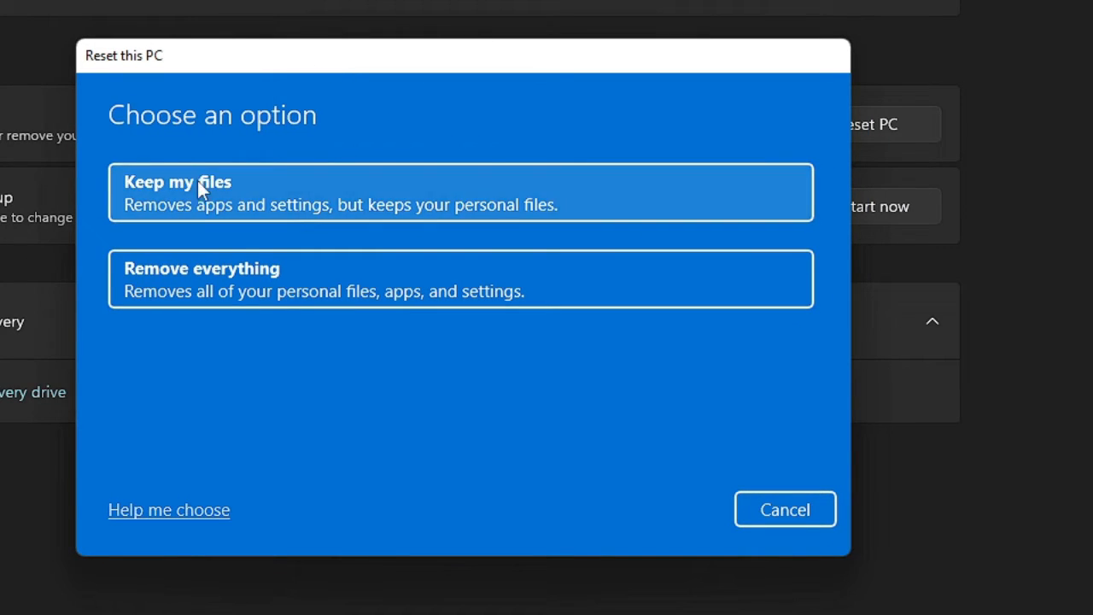
mouse_move(237, 266)
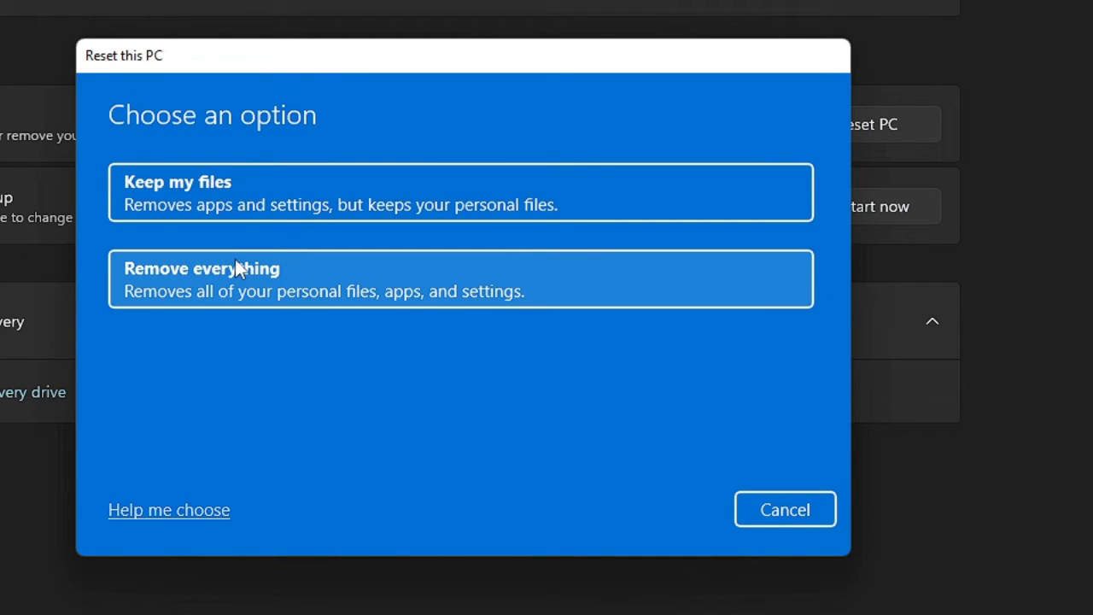
mouse_move(246, 259)
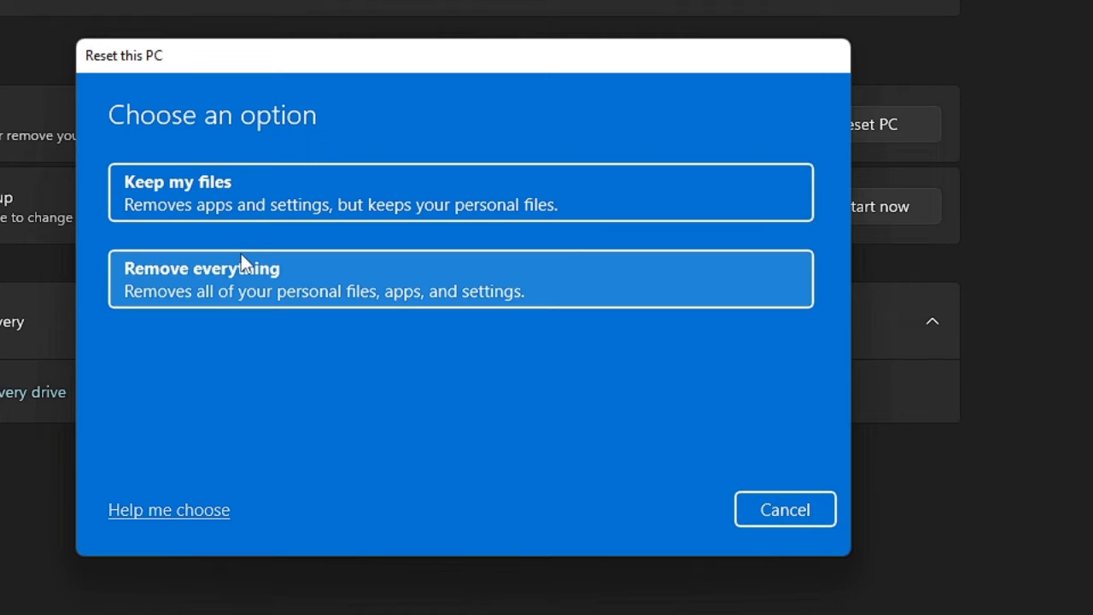
mouse_move(256, 238)
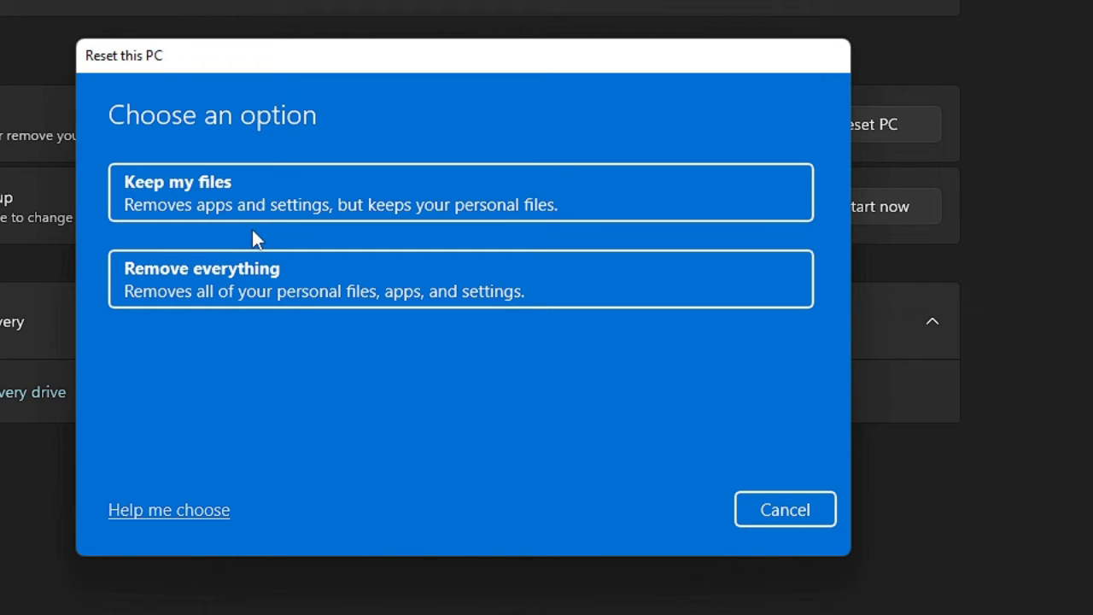
mouse_move(253, 226)
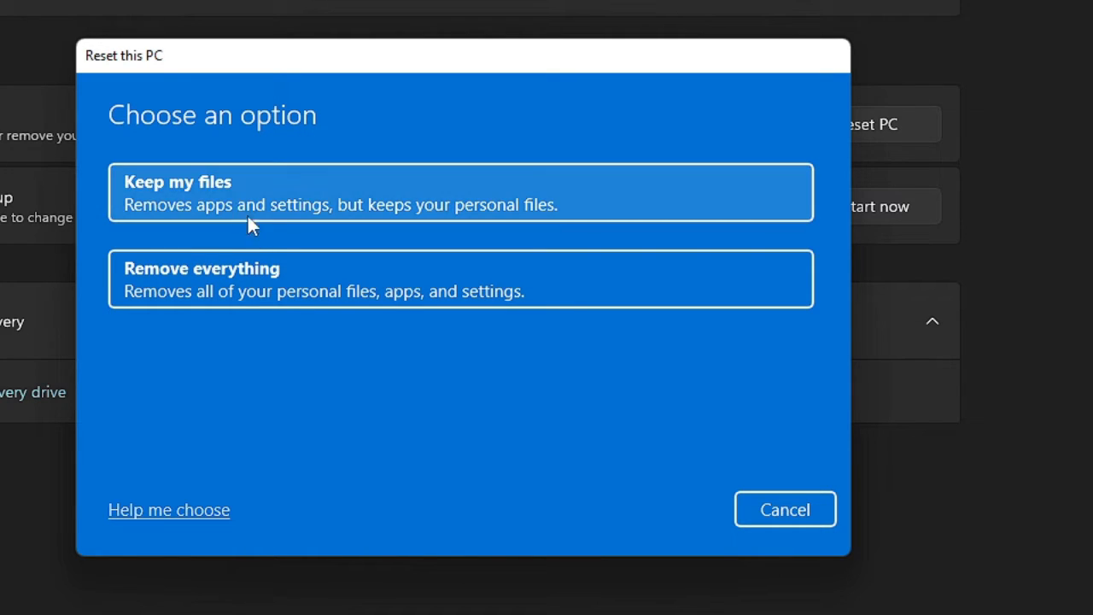
mouse_move(238, 202)
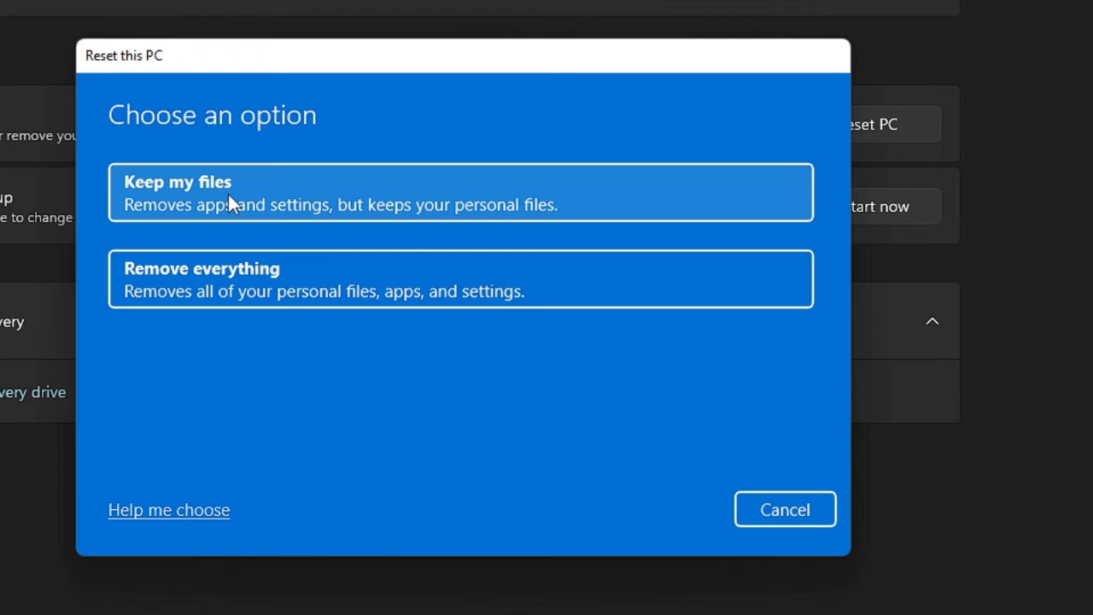
mouse_move(287, 283)
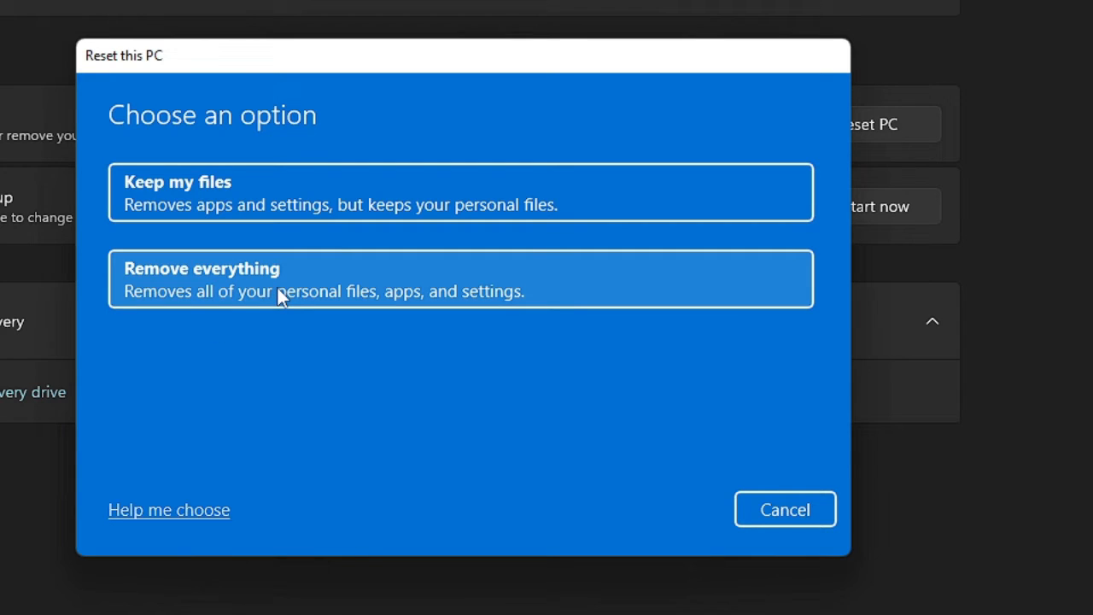
mouse_move(249, 222)
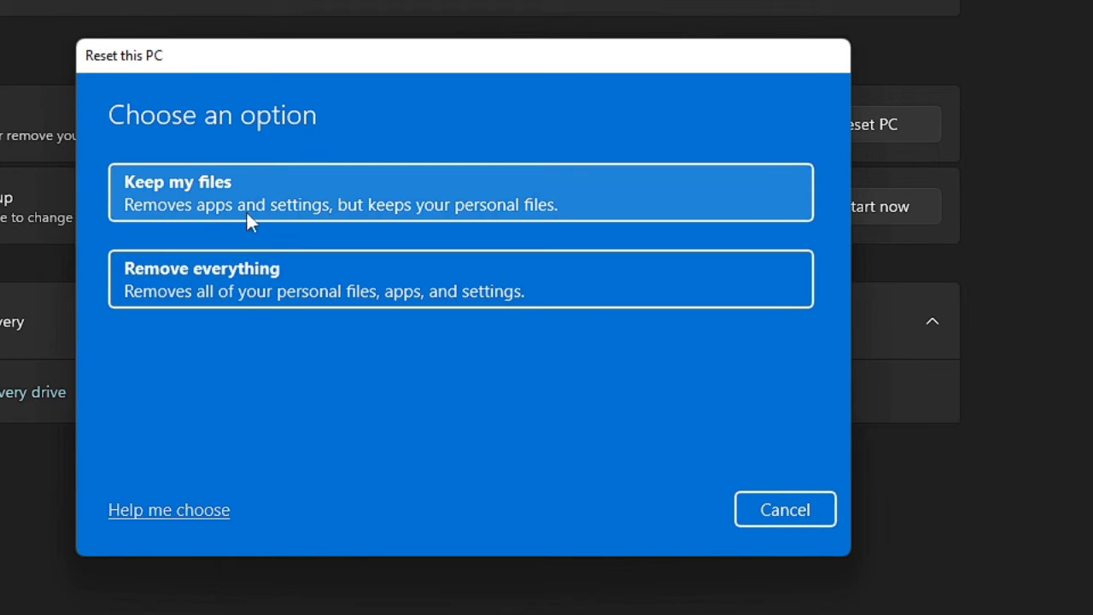
mouse_move(246, 208)
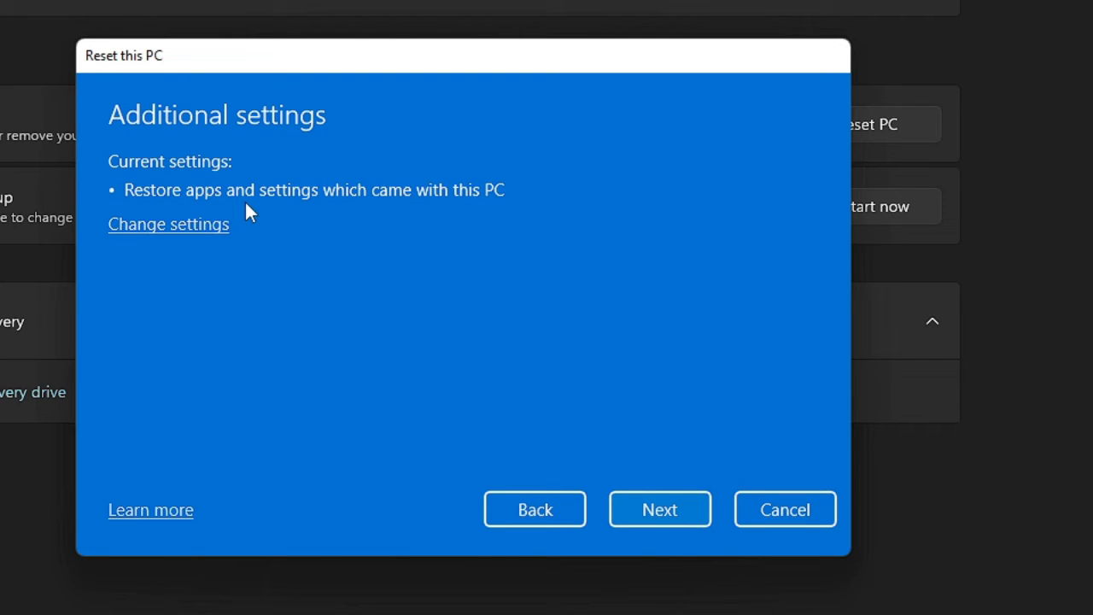
mouse_move(212, 159)
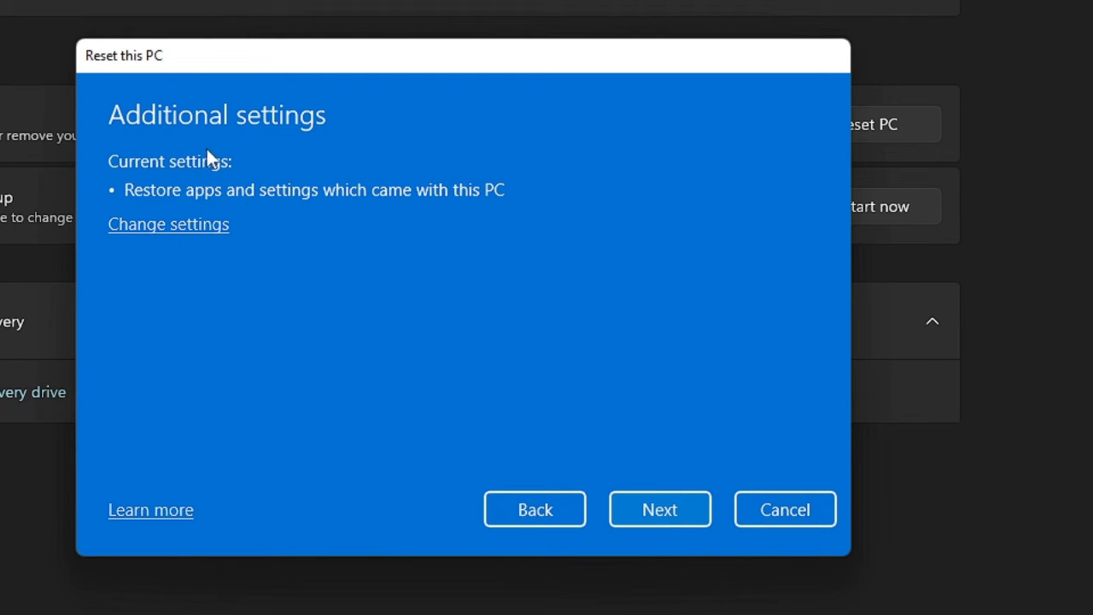
mouse_move(427, 203)
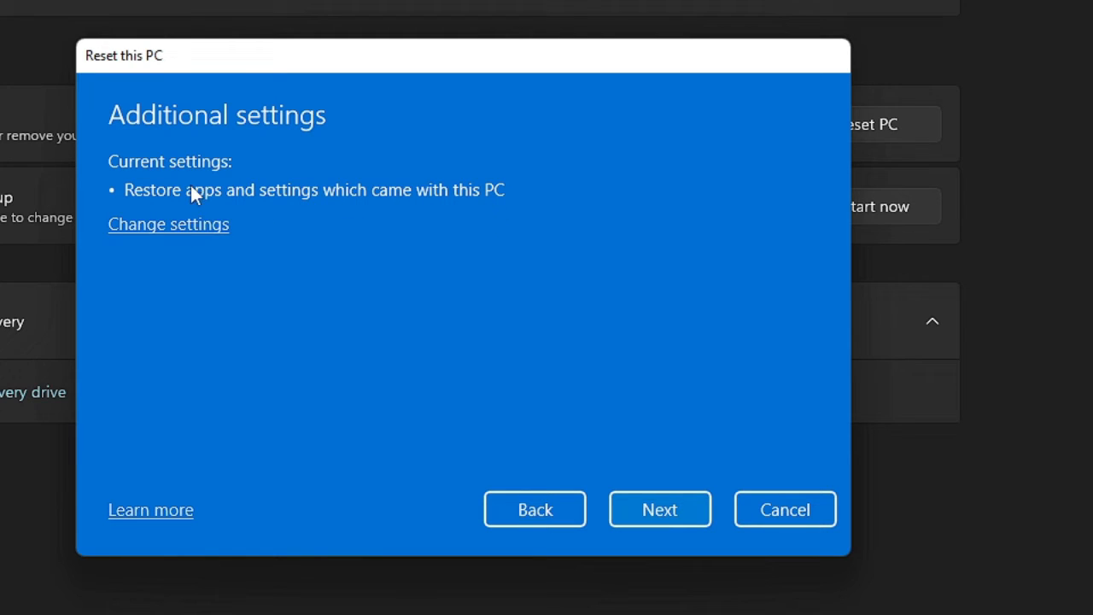
mouse_move(168, 224)
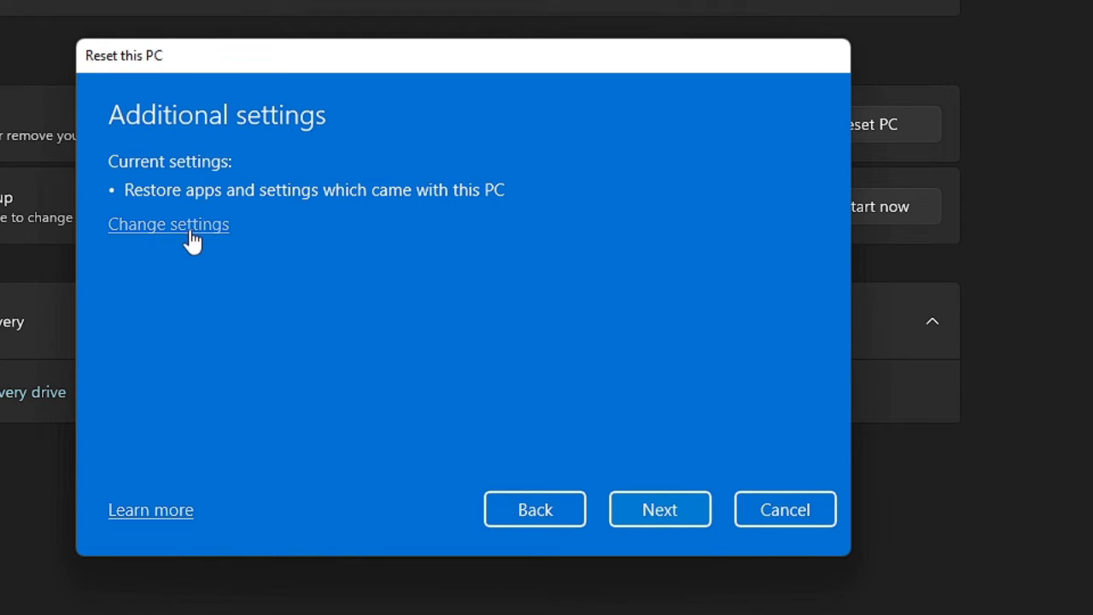
click(168, 224)
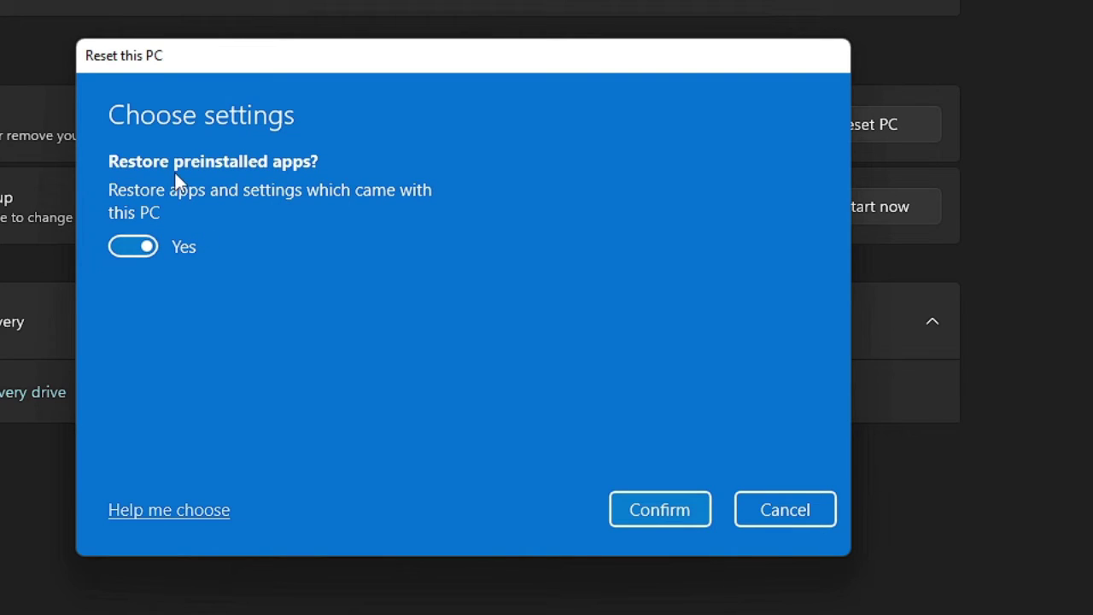
mouse_move(253, 211)
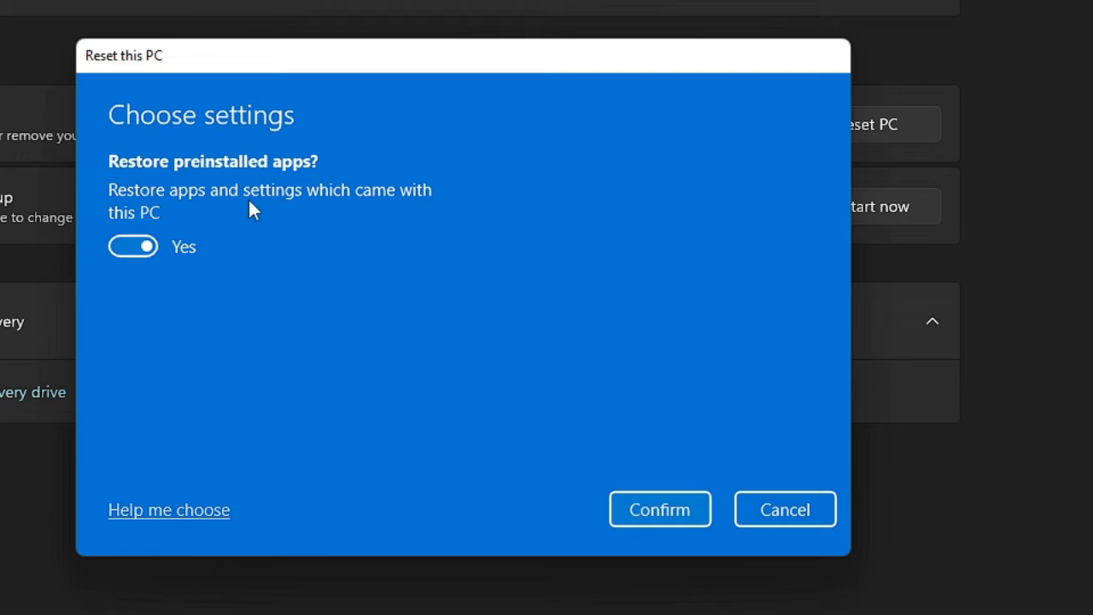
mouse_move(164, 304)
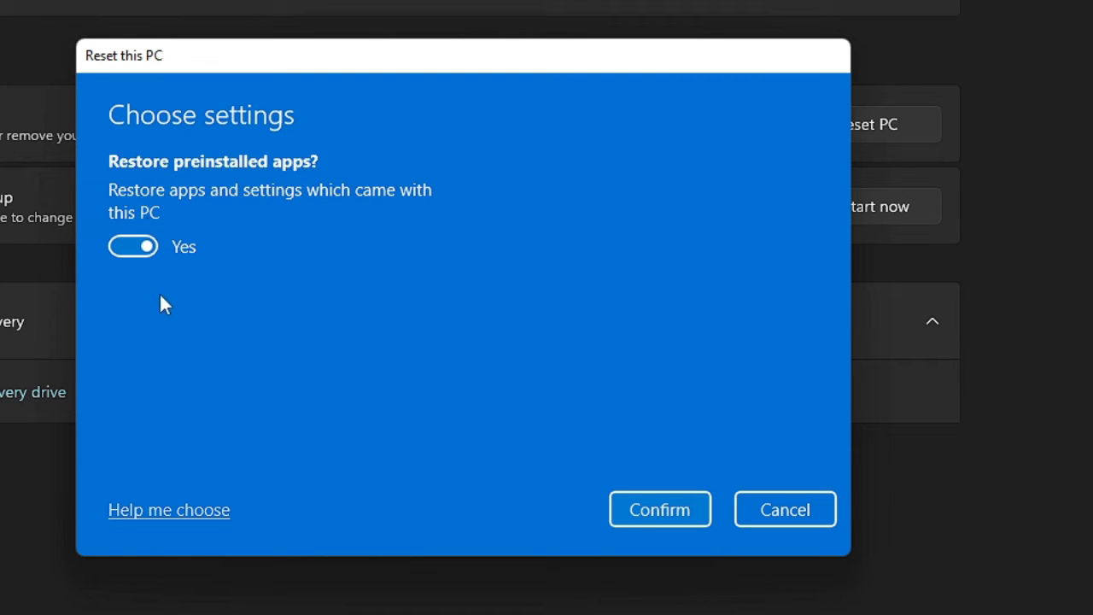
mouse_move(205, 246)
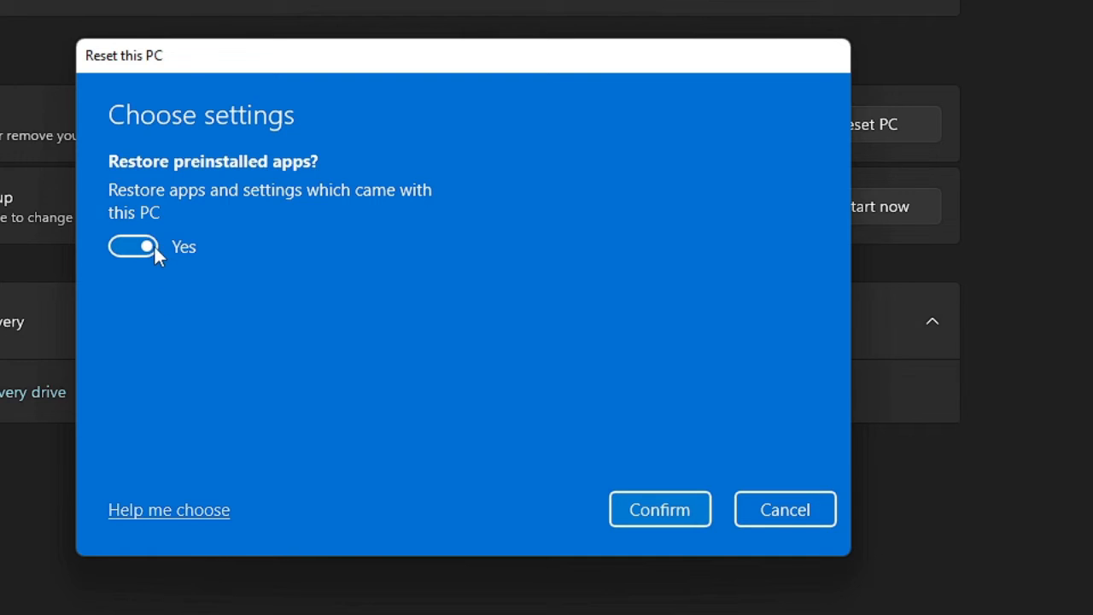
click(133, 246)
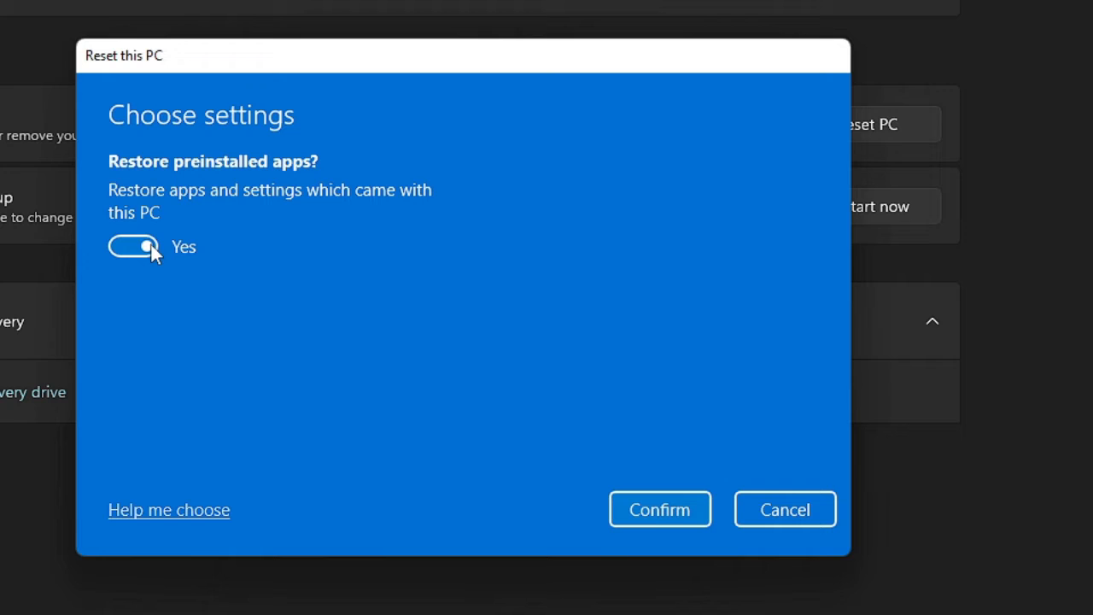
click(659, 509)
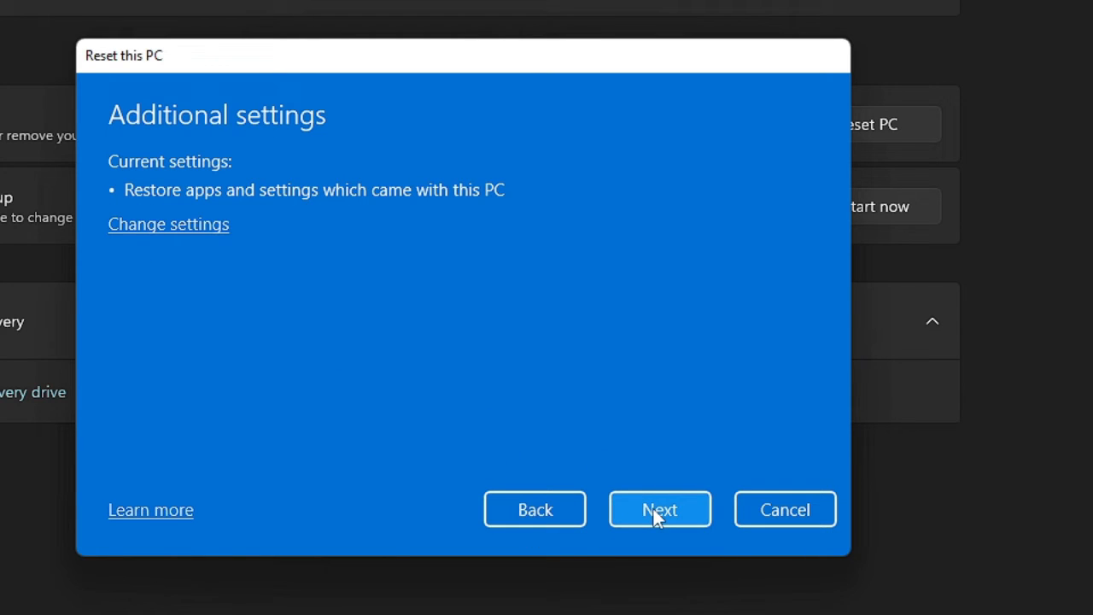
- Continue past Additional settings to the Ready to reset summary
click(659, 509)
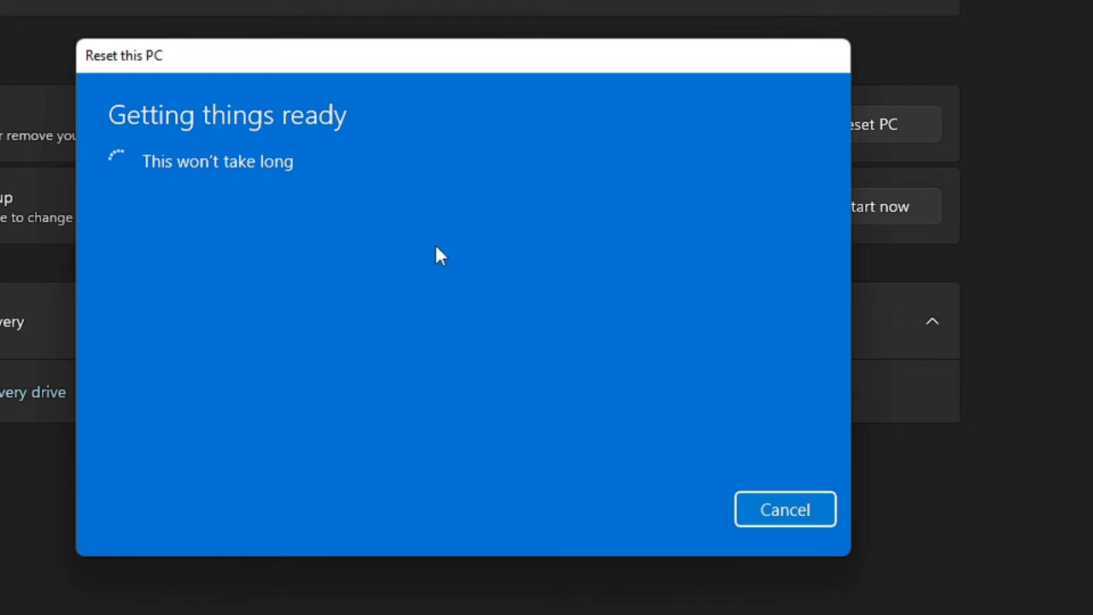
mouse_move(270, 145)
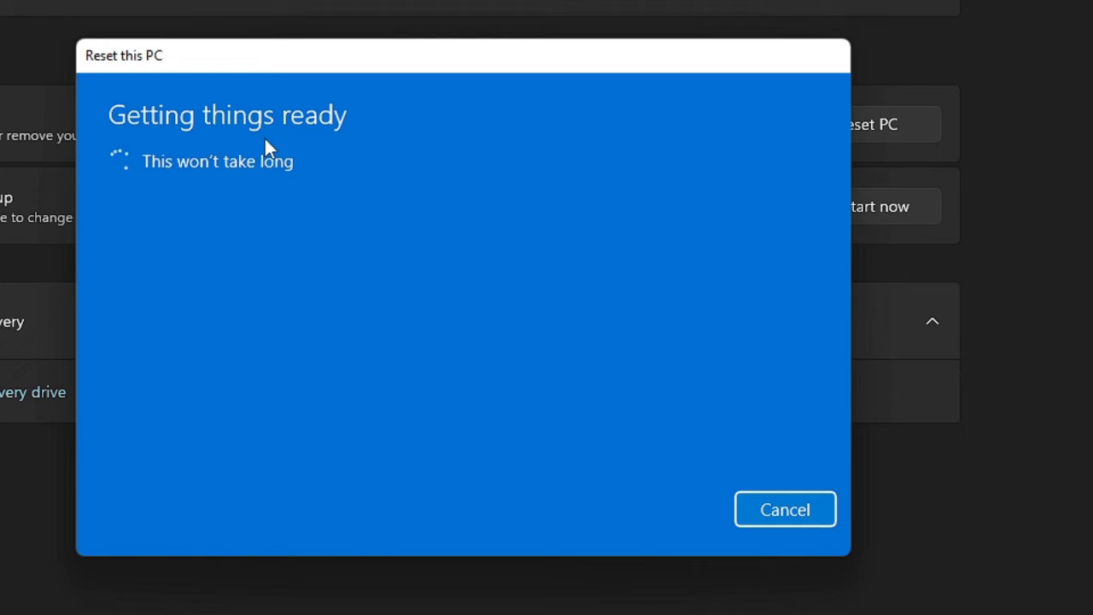
mouse_move(256, 184)
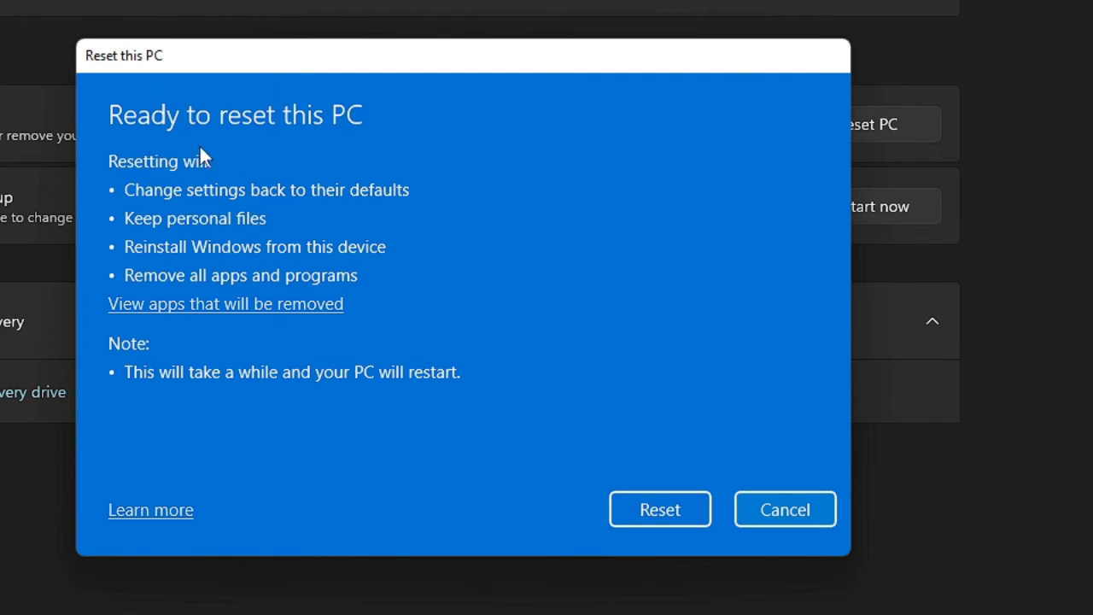
mouse_move(287, 202)
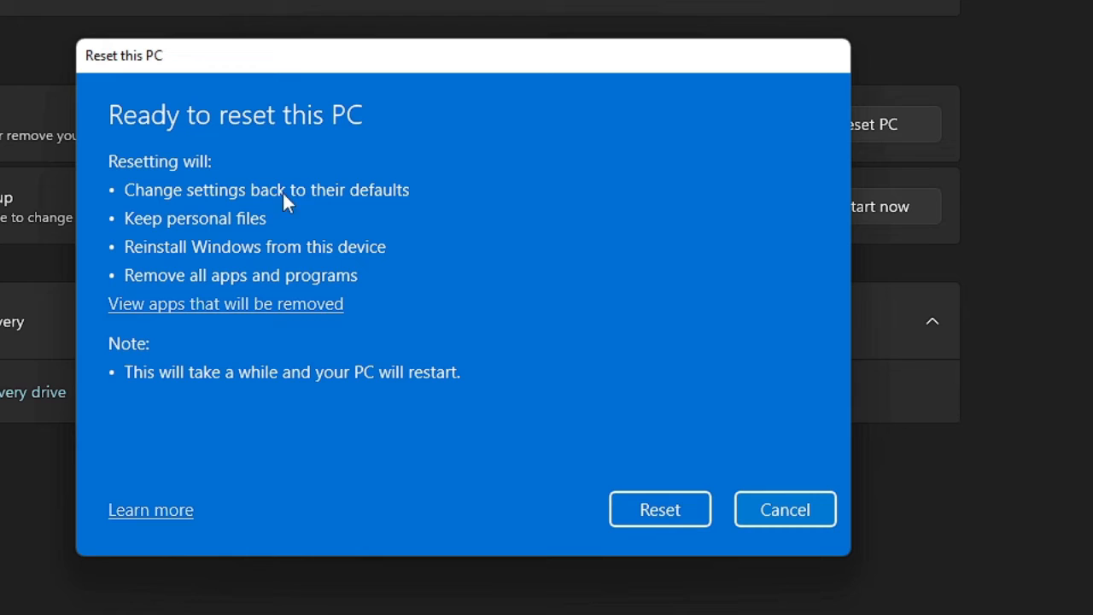
mouse_move(184, 243)
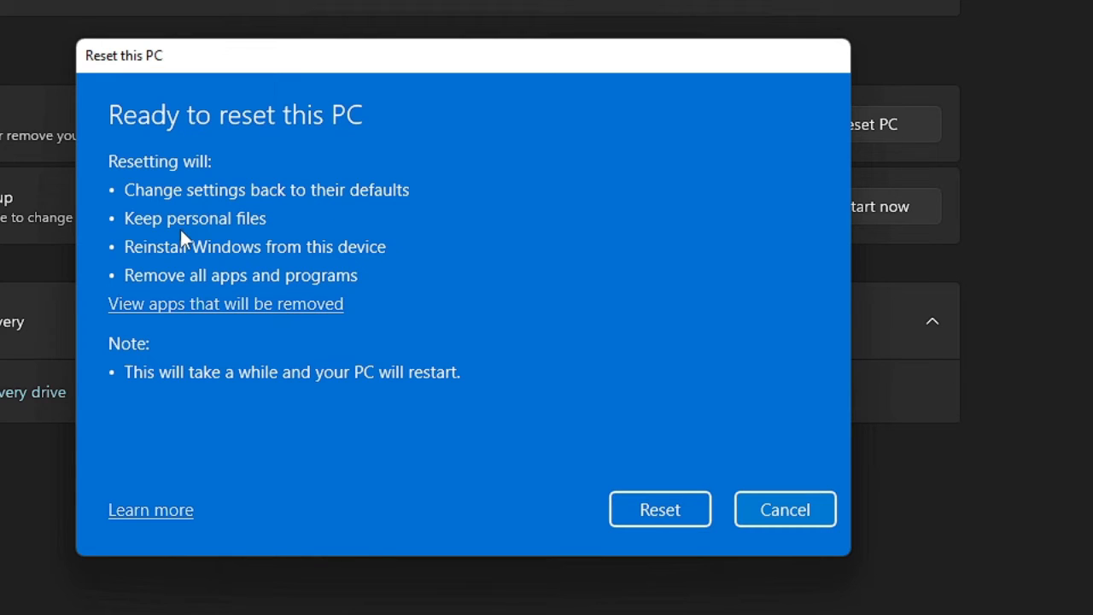
mouse_move(191, 266)
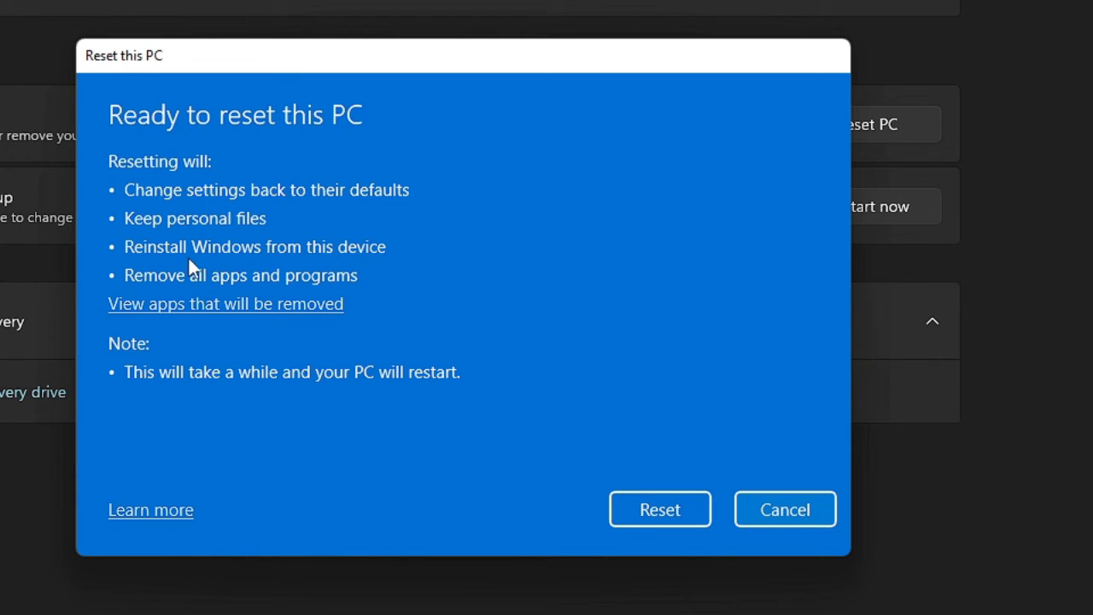
mouse_move(318, 270)
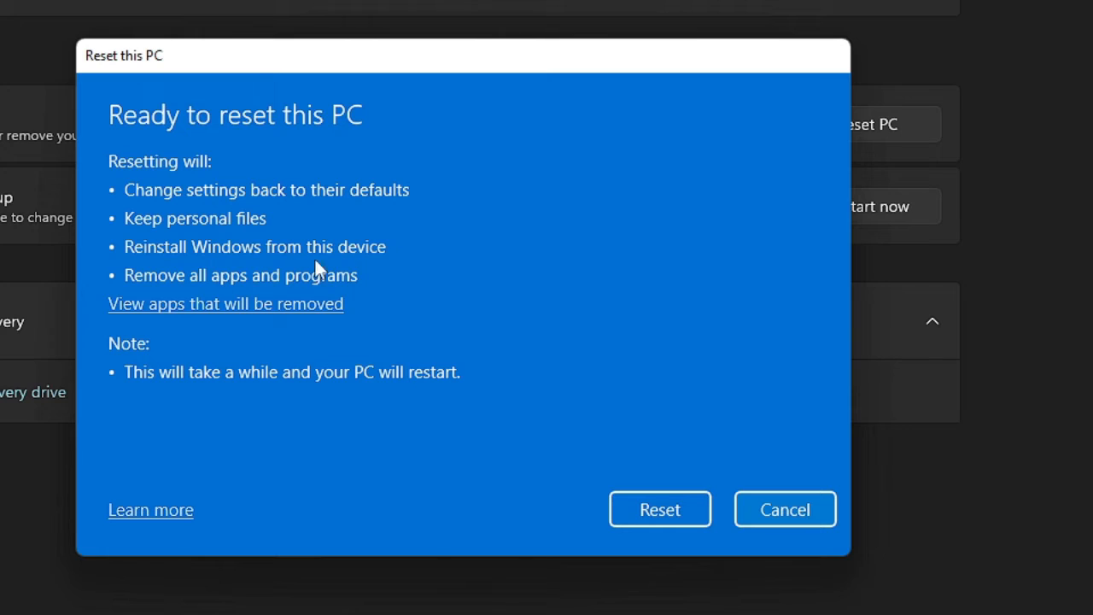
mouse_move(306, 287)
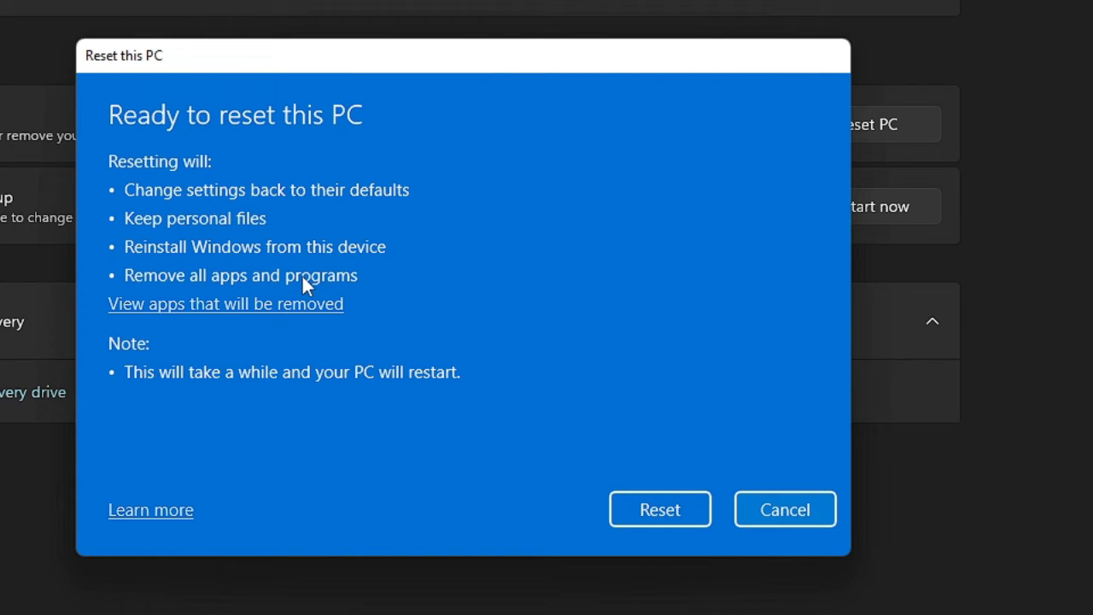
mouse_move(205, 316)
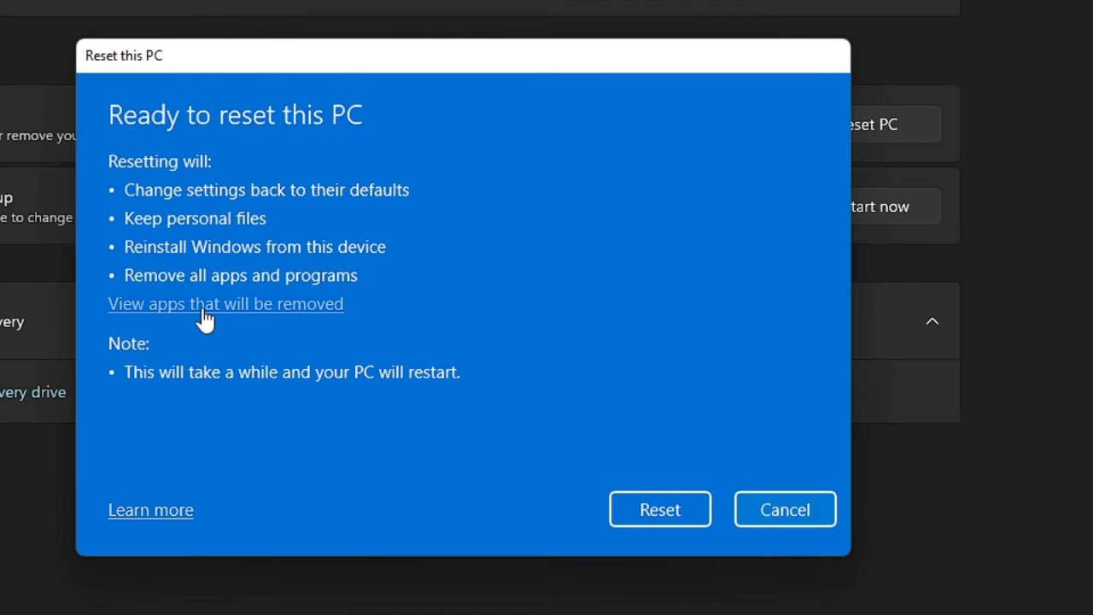
mouse_move(280, 314)
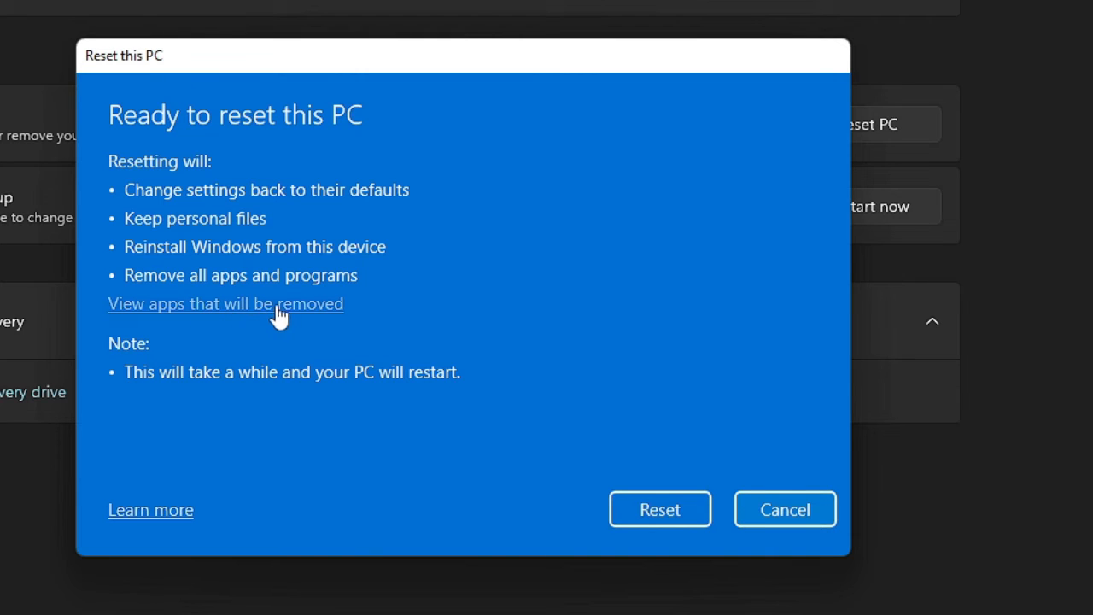
mouse_move(246, 316)
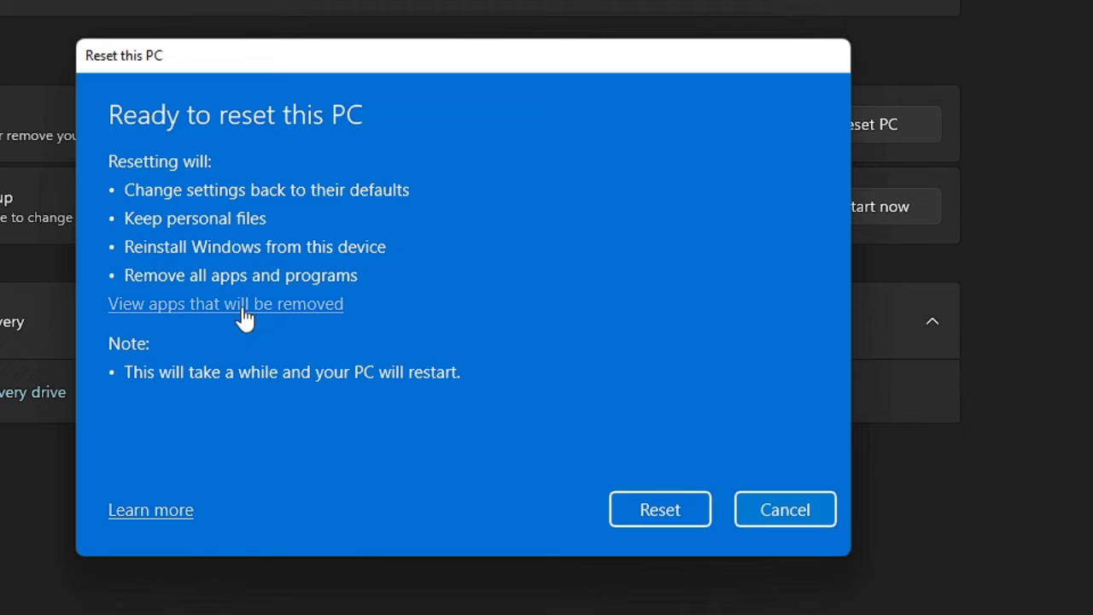
- View the list of apps the reset will remove
click(226, 304)
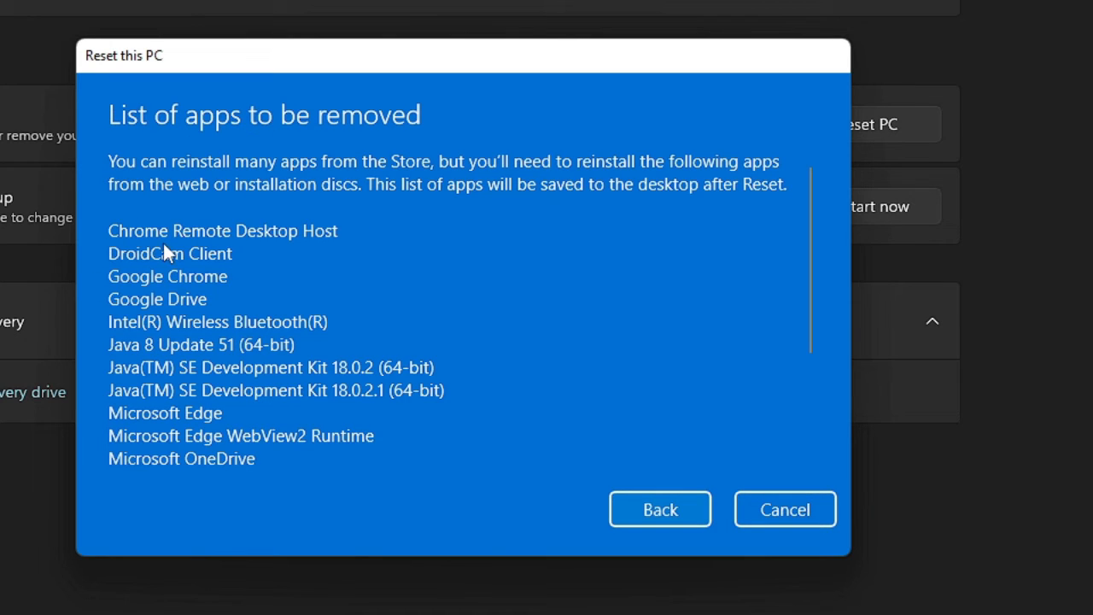
mouse_move(167, 277)
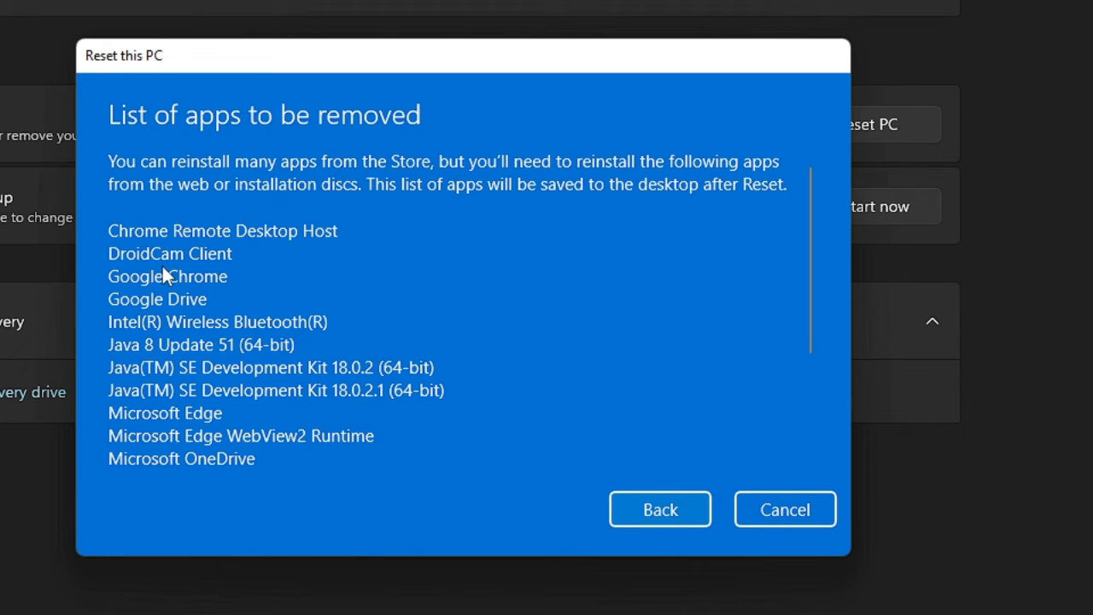
mouse_move(197, 315)
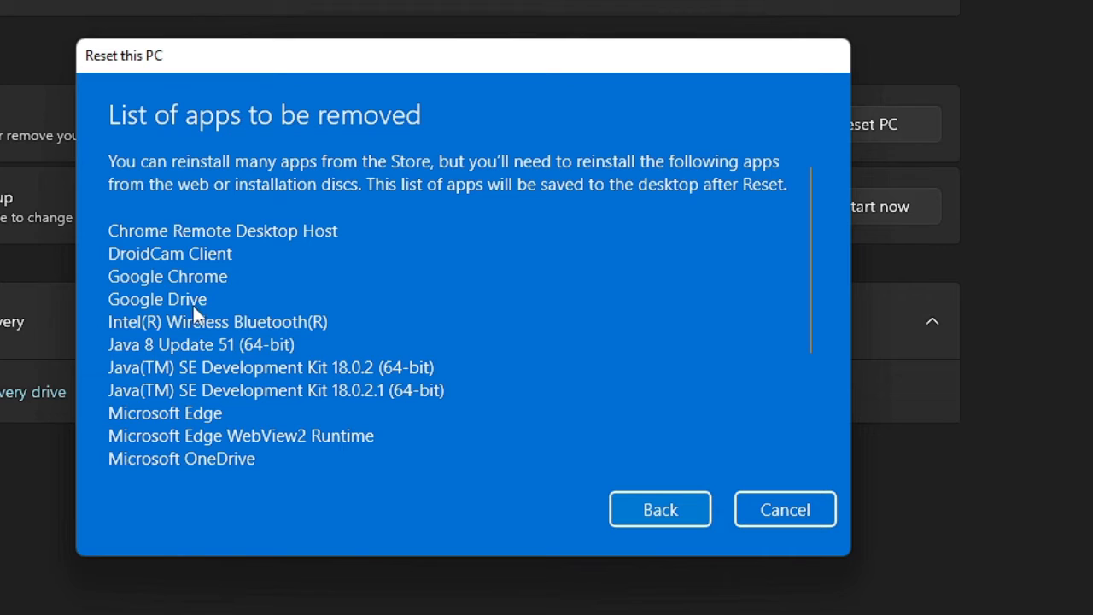
mouse_move(188, 417)
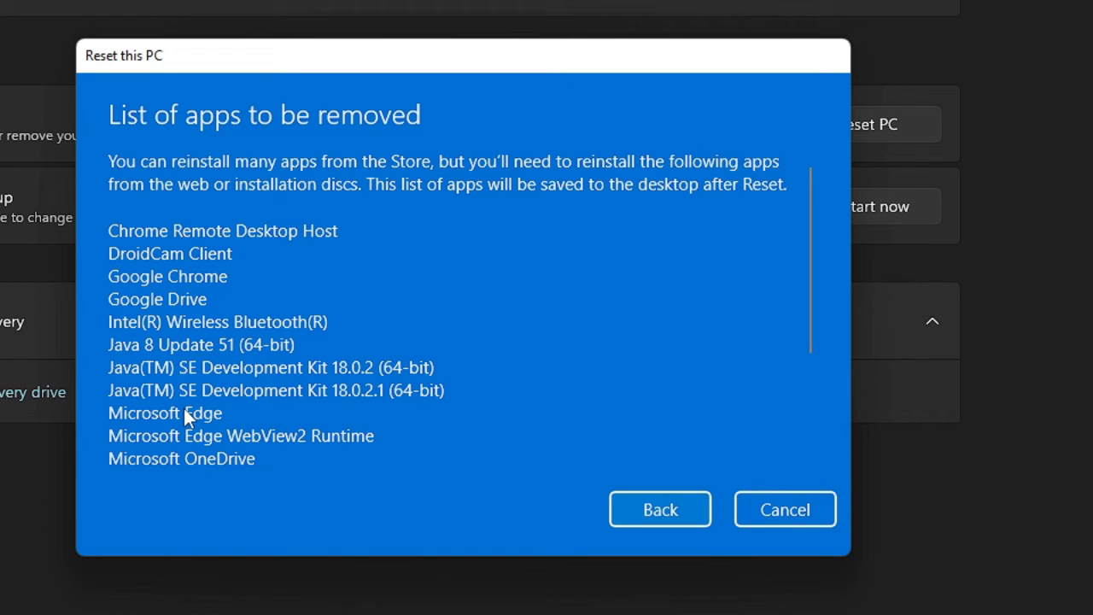
mouse_move(231, 260)
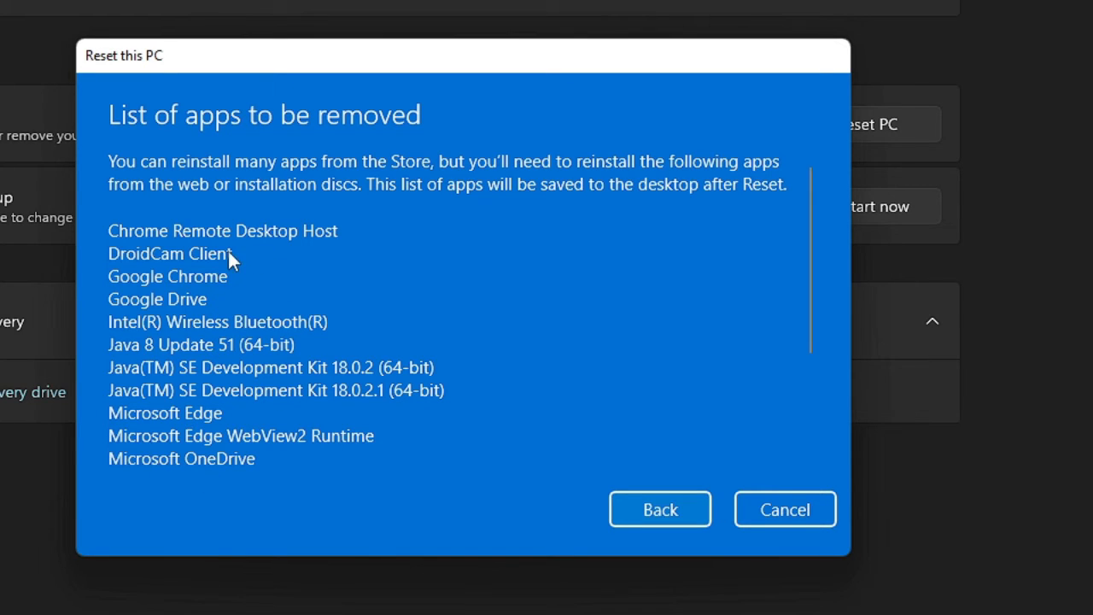
mouse_move(225, 265)
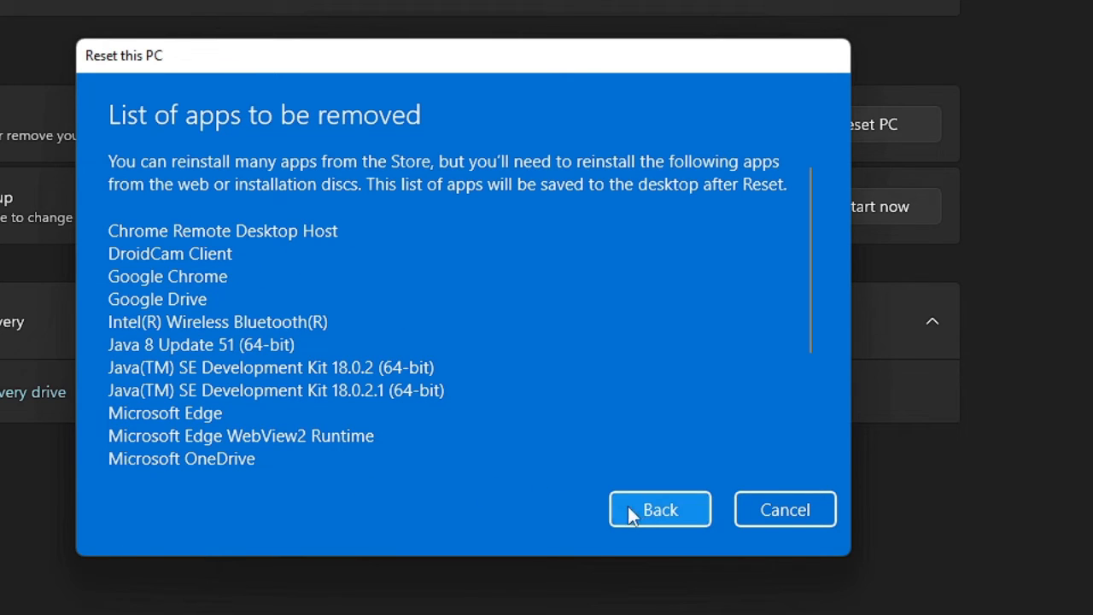
- Go back from the removed-apps list to the reset summary
click(659, 509)
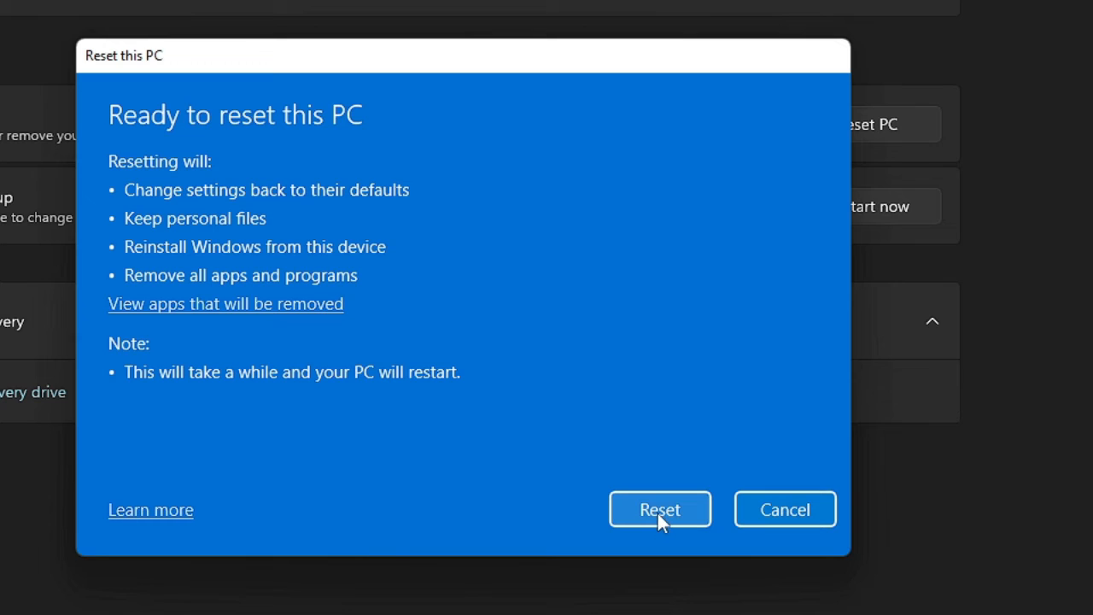
mouse_move(316, 294)
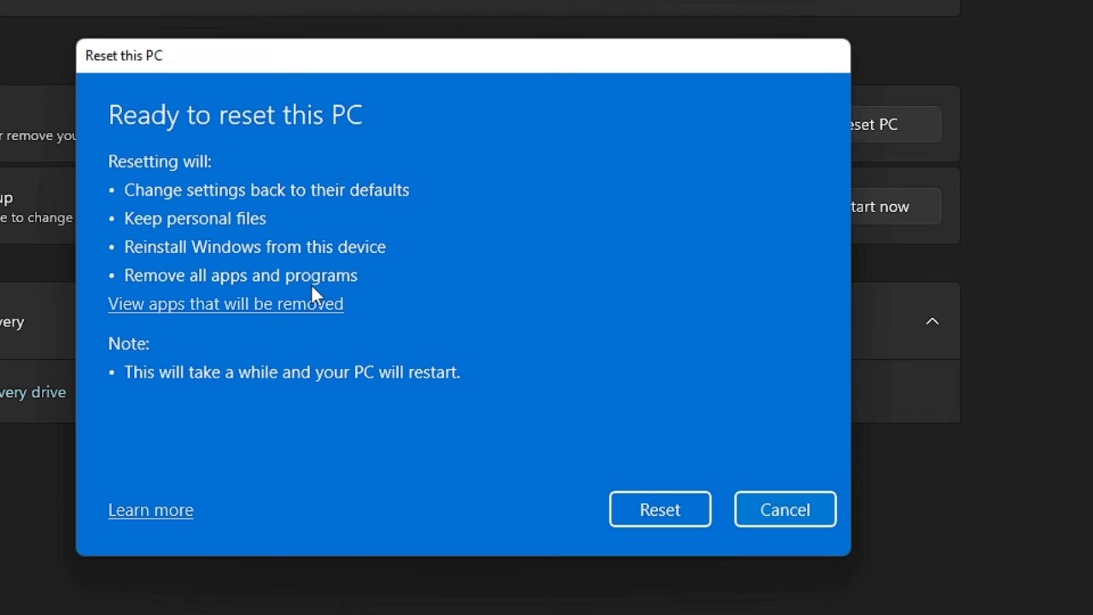
click(660, 509)
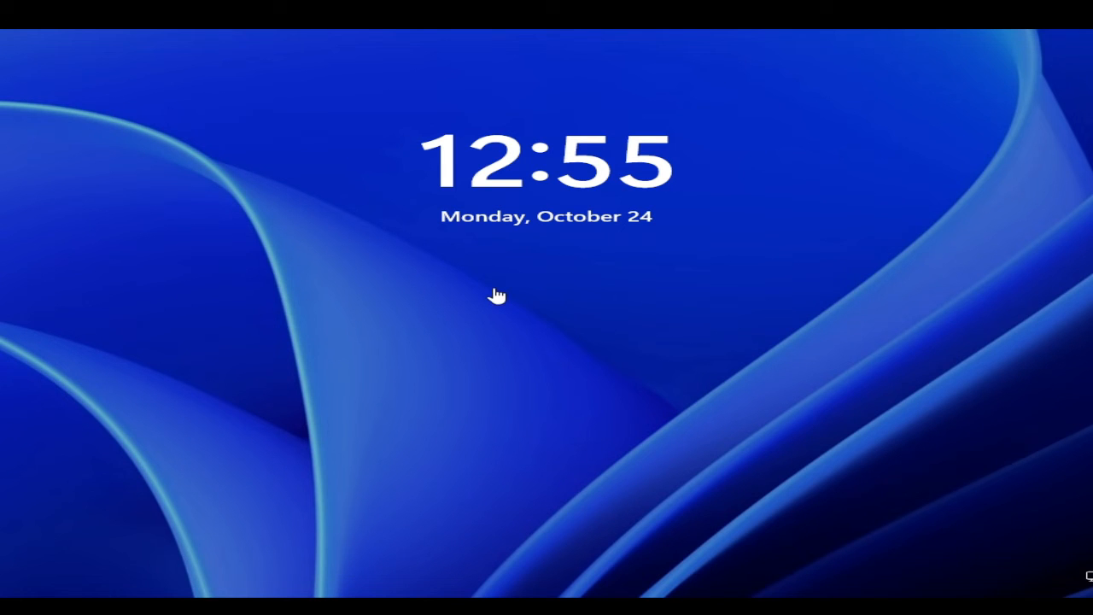
mouse_move(612, 393)
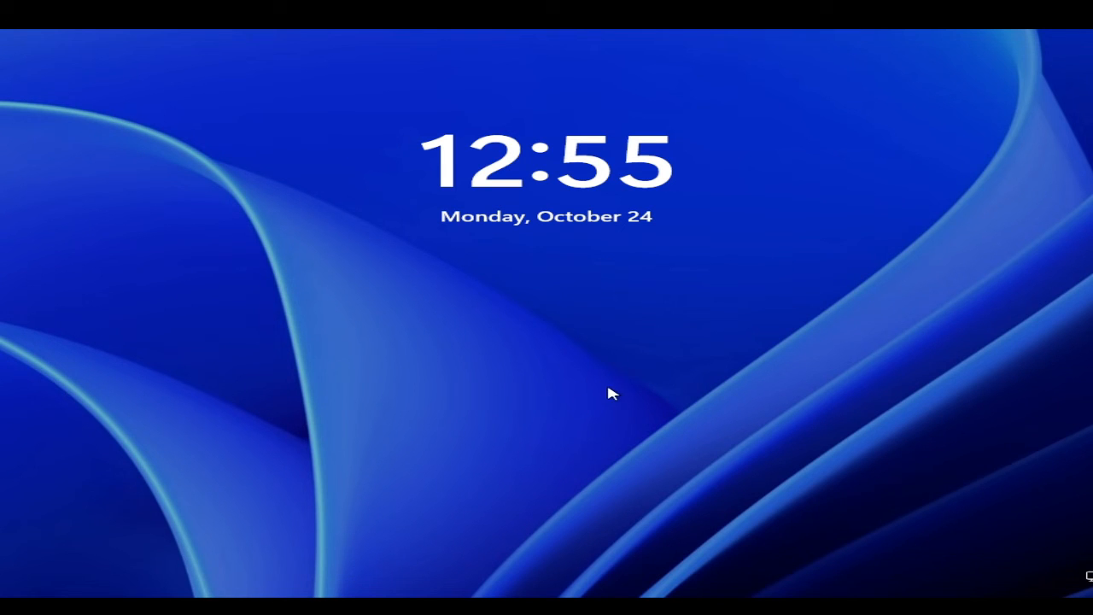
- Dismiss the lock screen and sign in to the freshly reset desktop
click(611, 393)
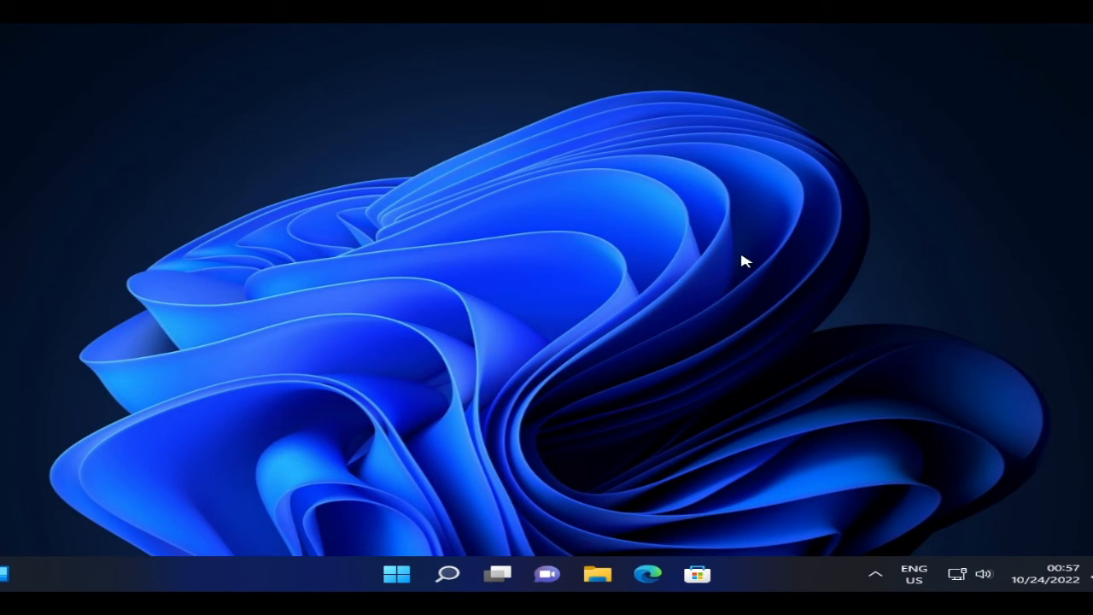
mouse_move(694, 277)
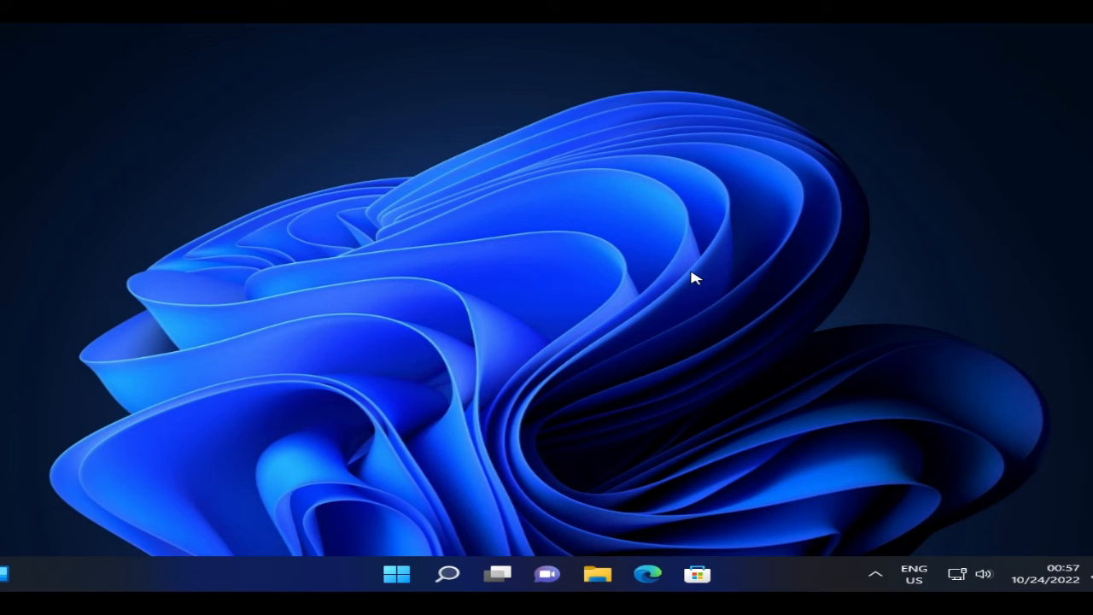
mouse_move(705, 386)
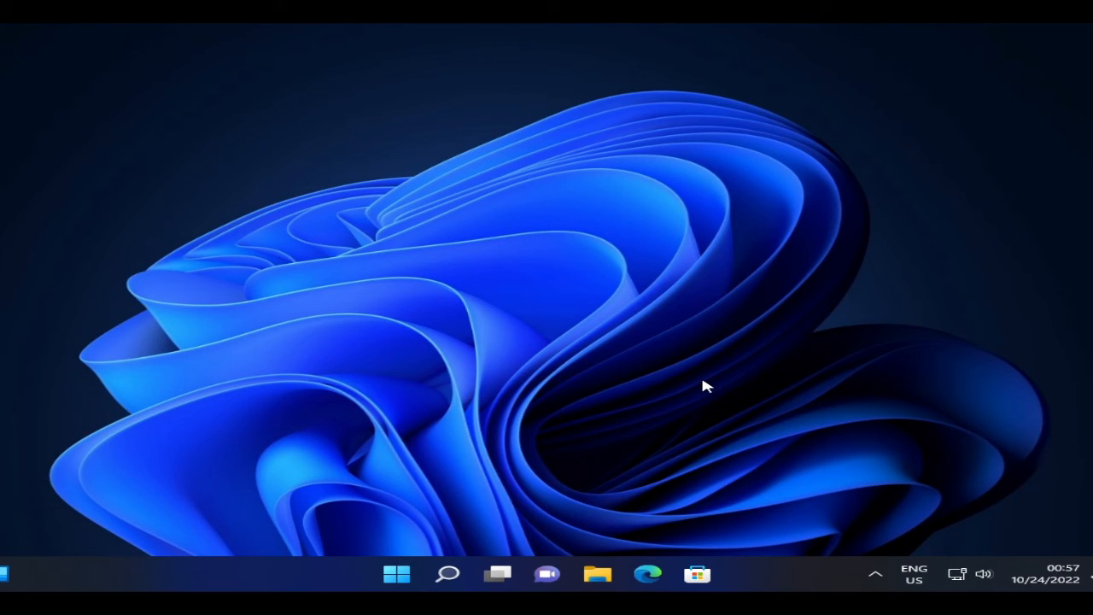
mouse_move(598, 369)
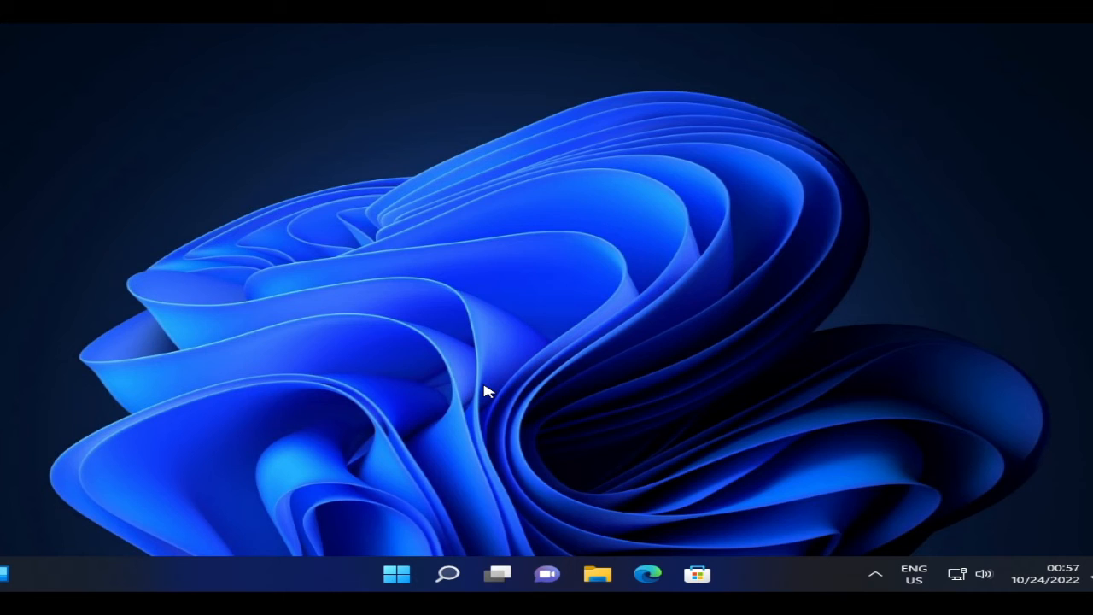
mouse_move(461, 430)
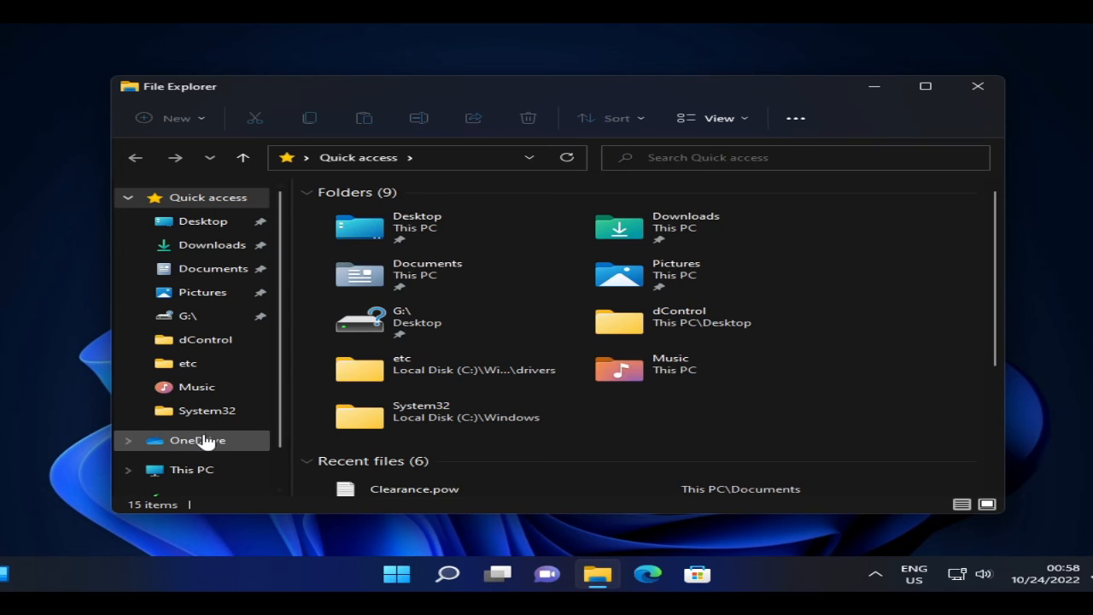
- Start Disk Cleanup from Local Disk (C:) Properties in This PC
click(191, 468)
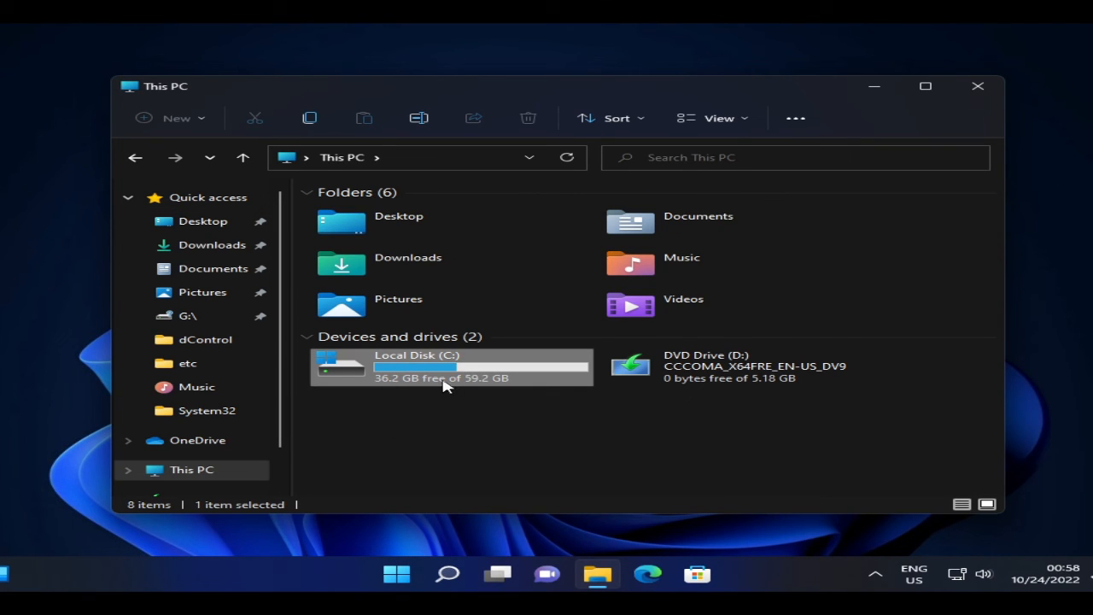
mouse_move(458, 368)
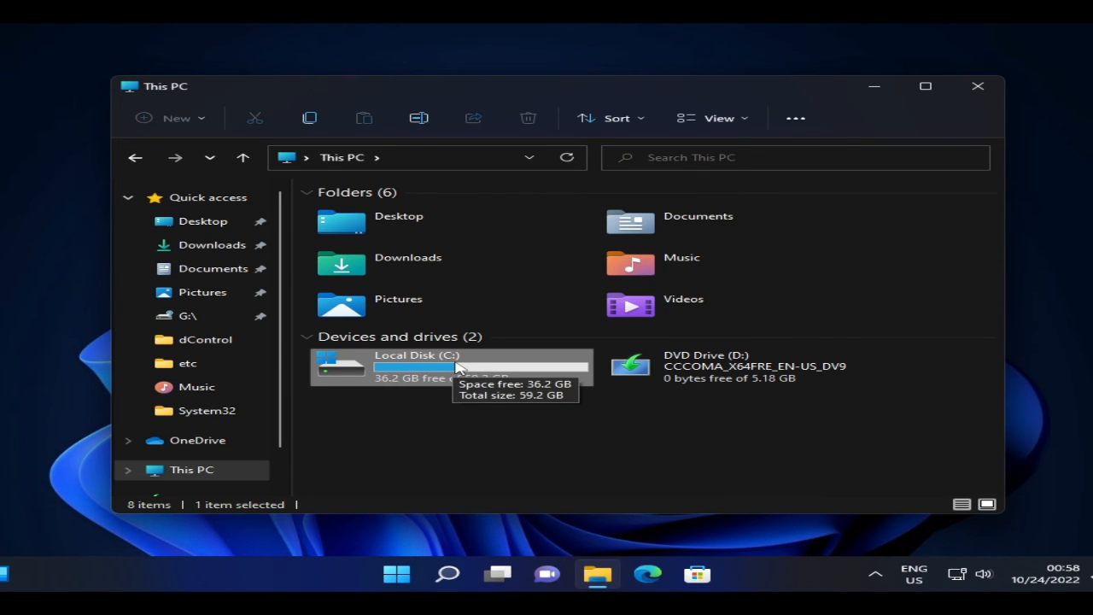
right_click(447, 365)
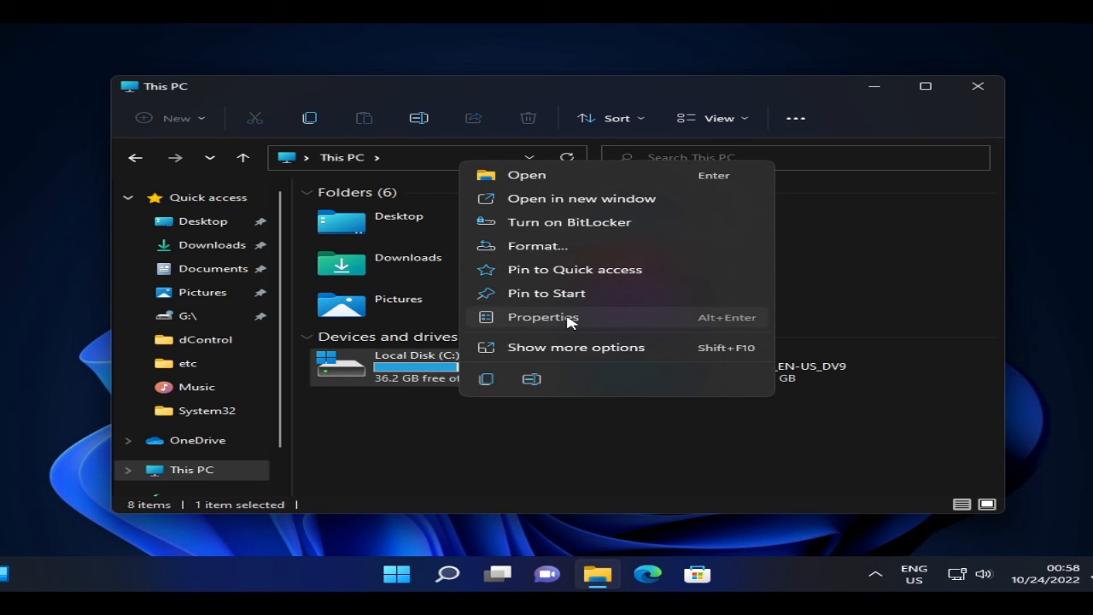
click(543, 316)
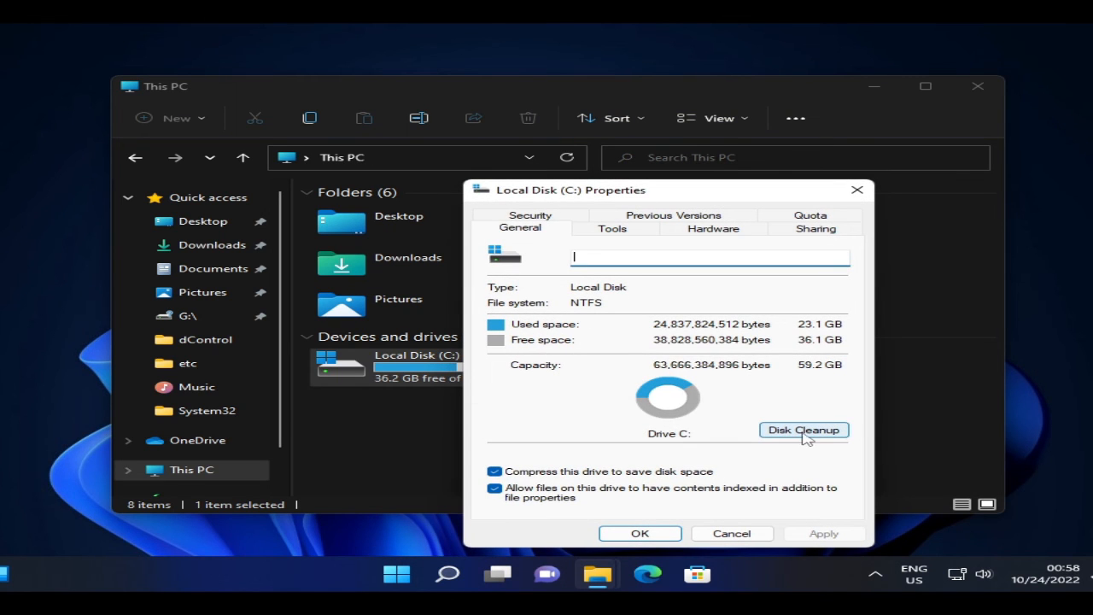
click(803, 431)
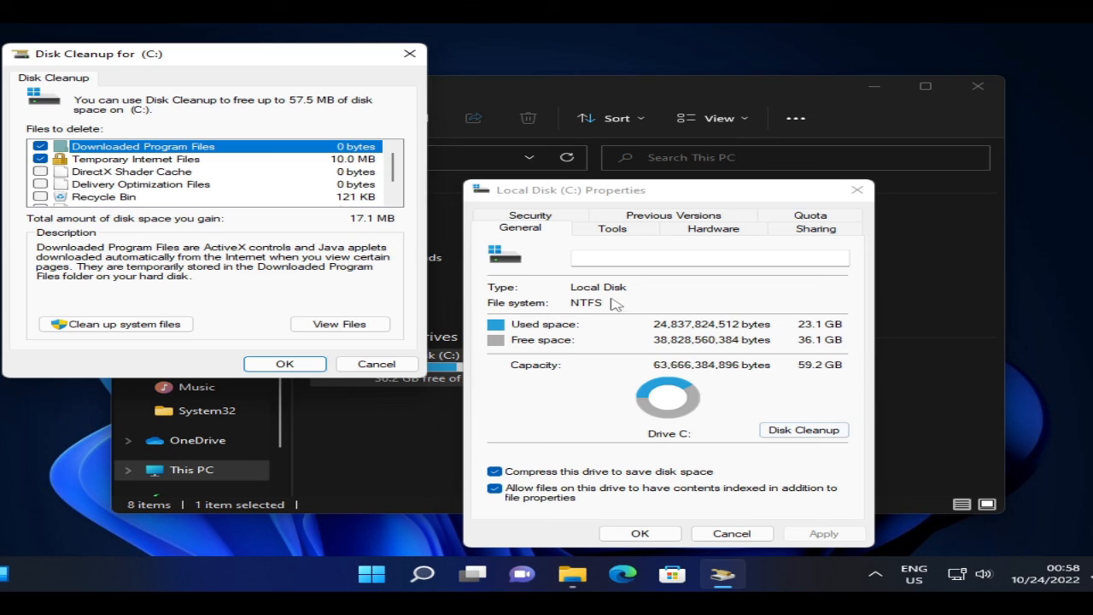
mouse_move(127, 195)
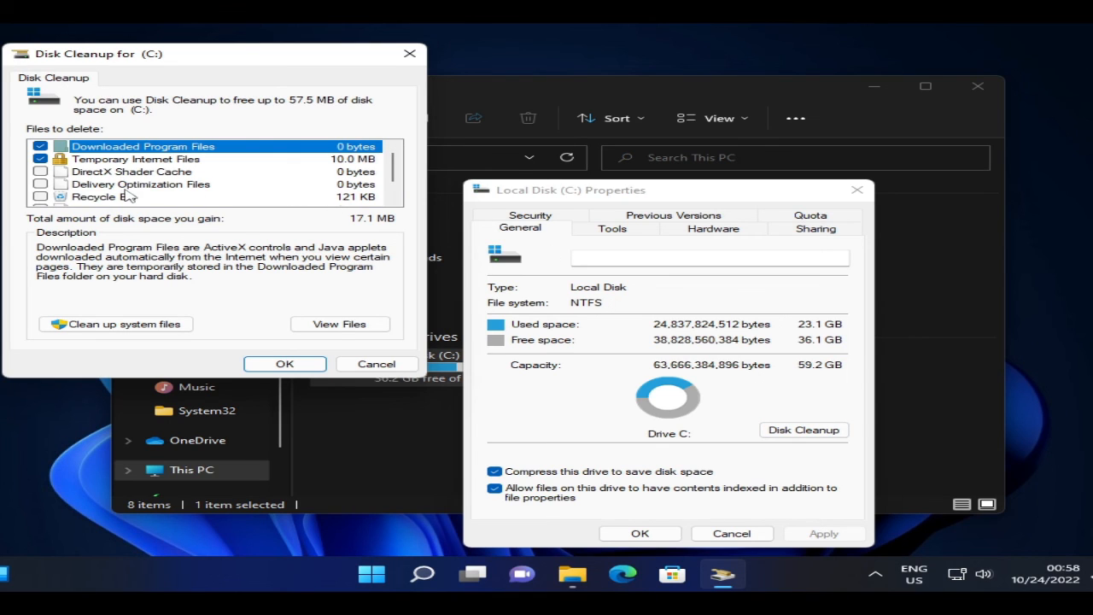
mouse_move(202, 157)
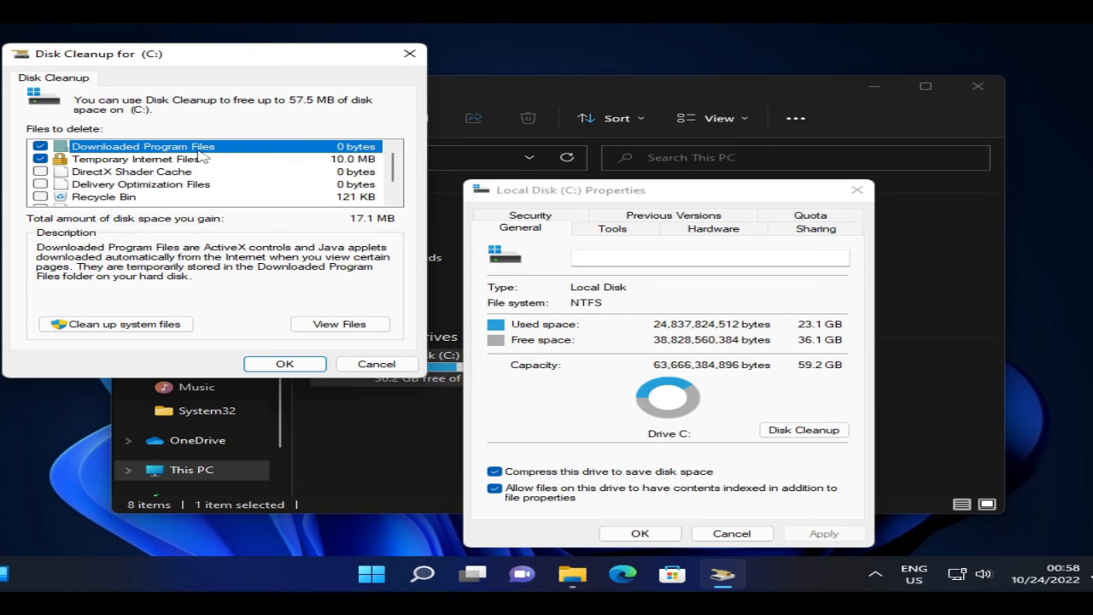
- Tick Recycle Bin and Temporary files and confirm permanently deleting about 57.5 MB
scroll(down, 3)
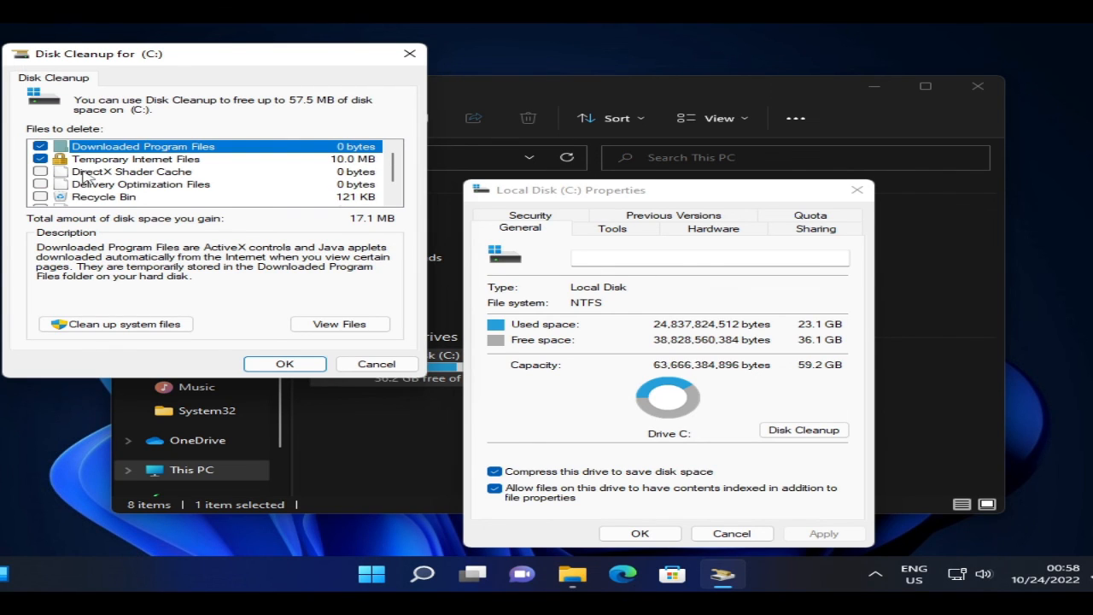
mouse_move(82, 179)
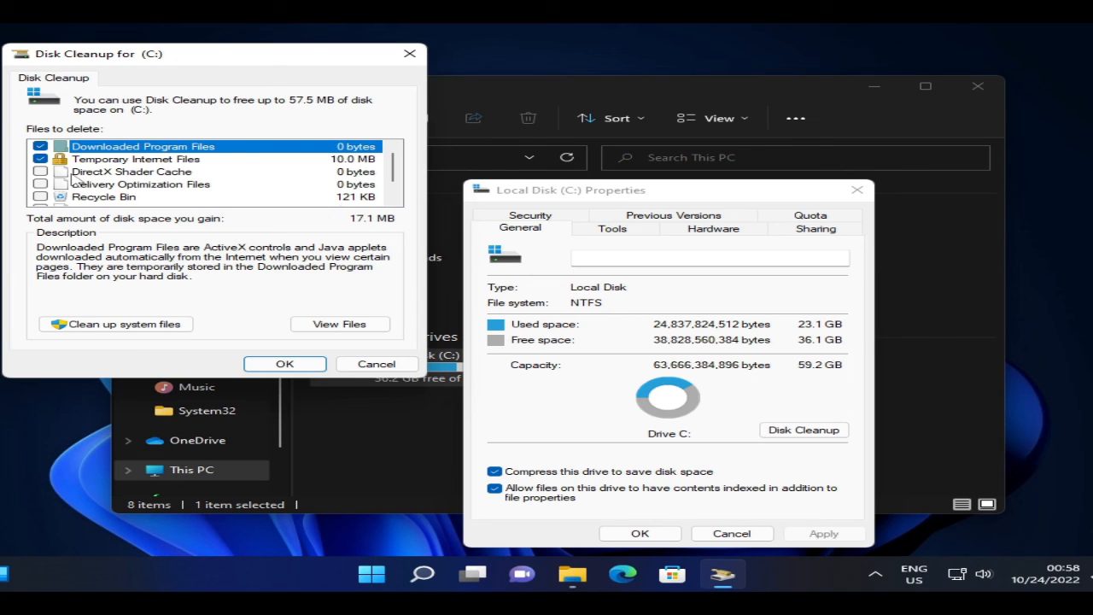
scroll(down, 3)
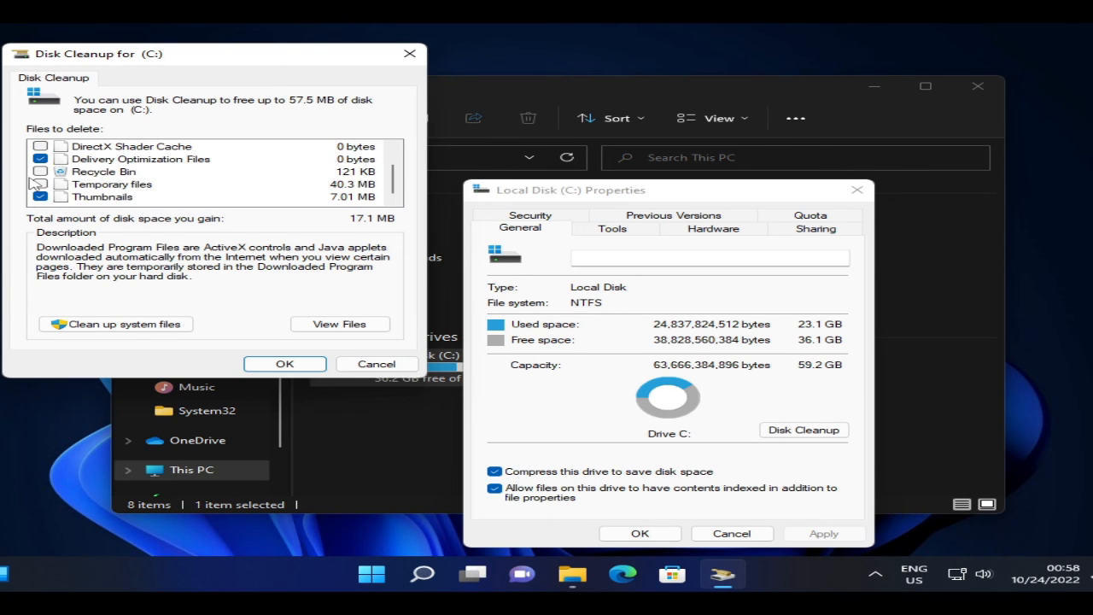
click(41, 171)
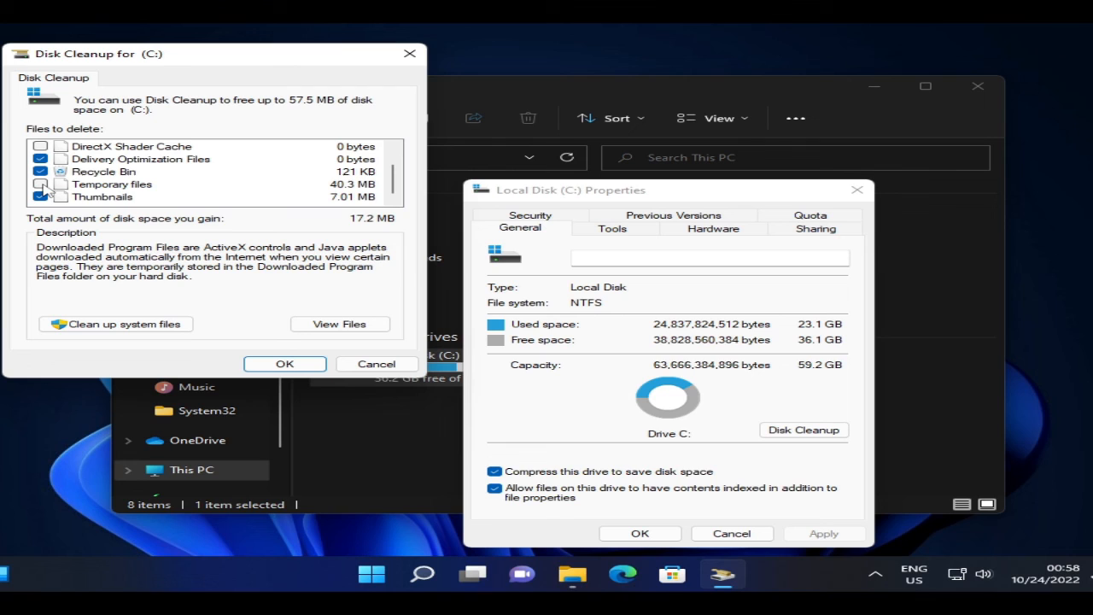
click(41, 185)
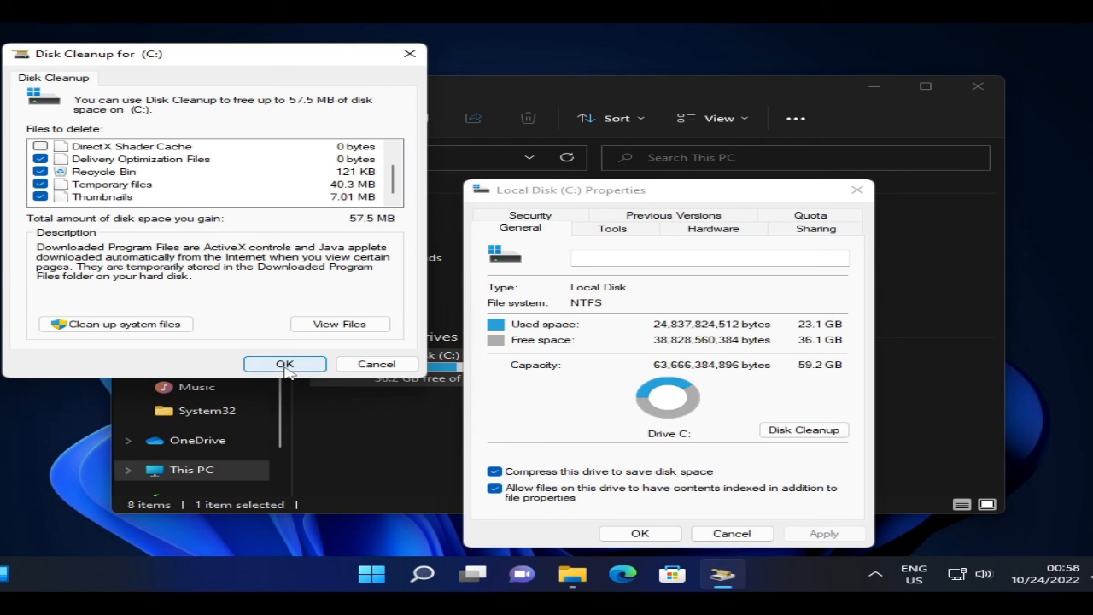
click(283, 363)
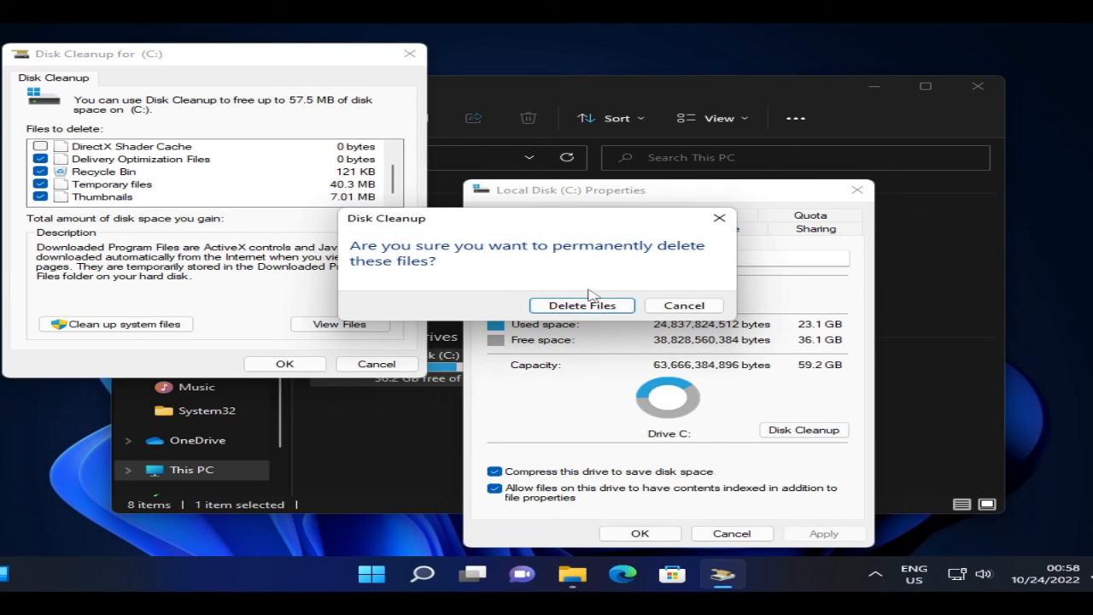
click(581, 304)
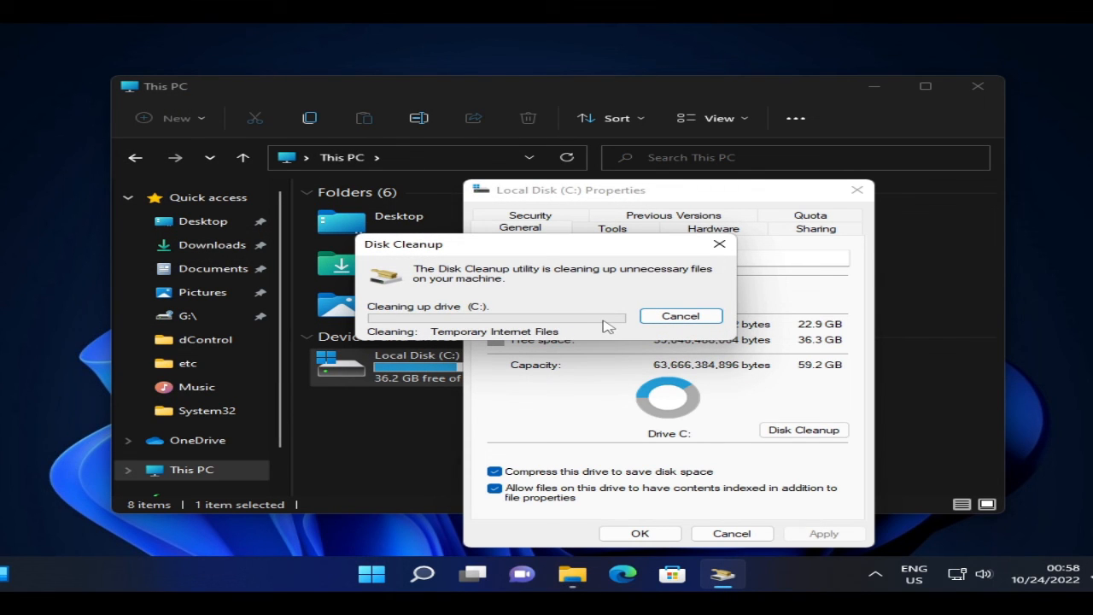
mouse_move(572, 574)
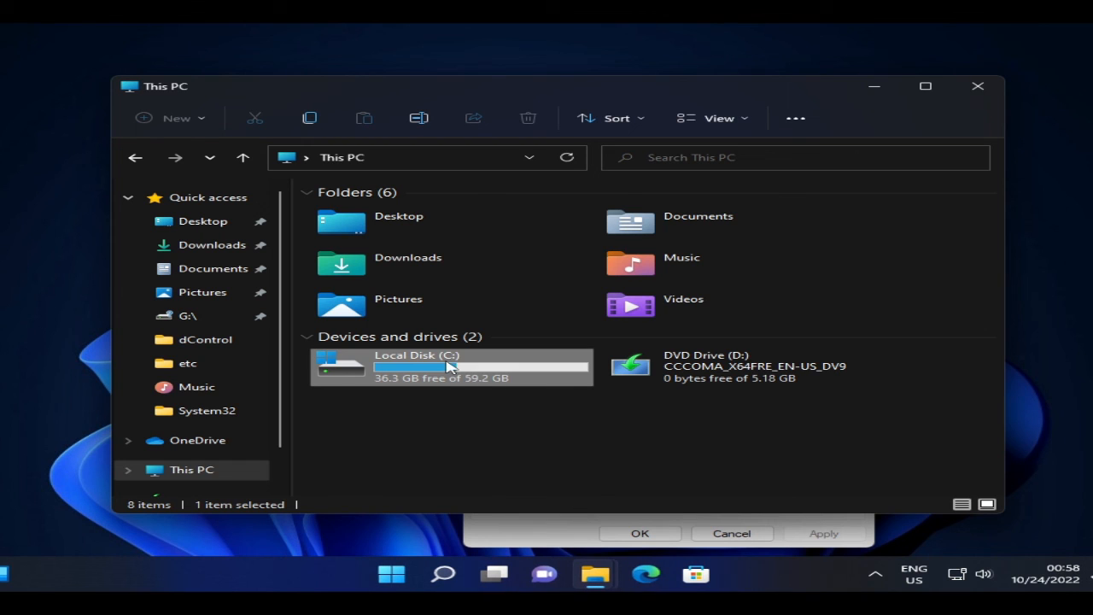
- Navigate into C:\Windows\SoftwareDistribution\Download
double_click(451, 365)
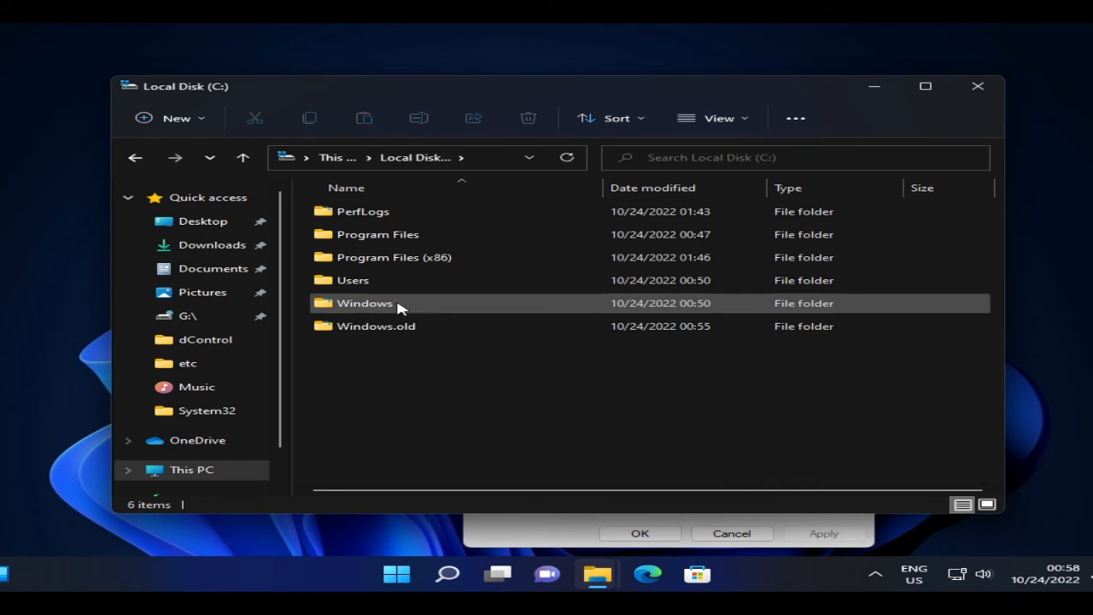
double_click(366, 303)
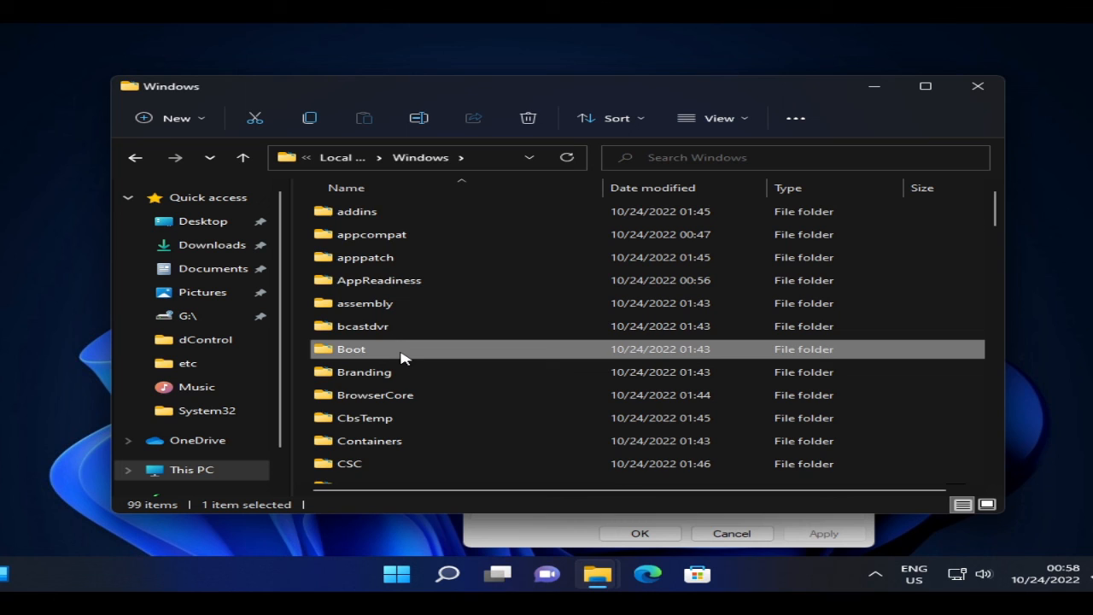
scroll(down, 3)
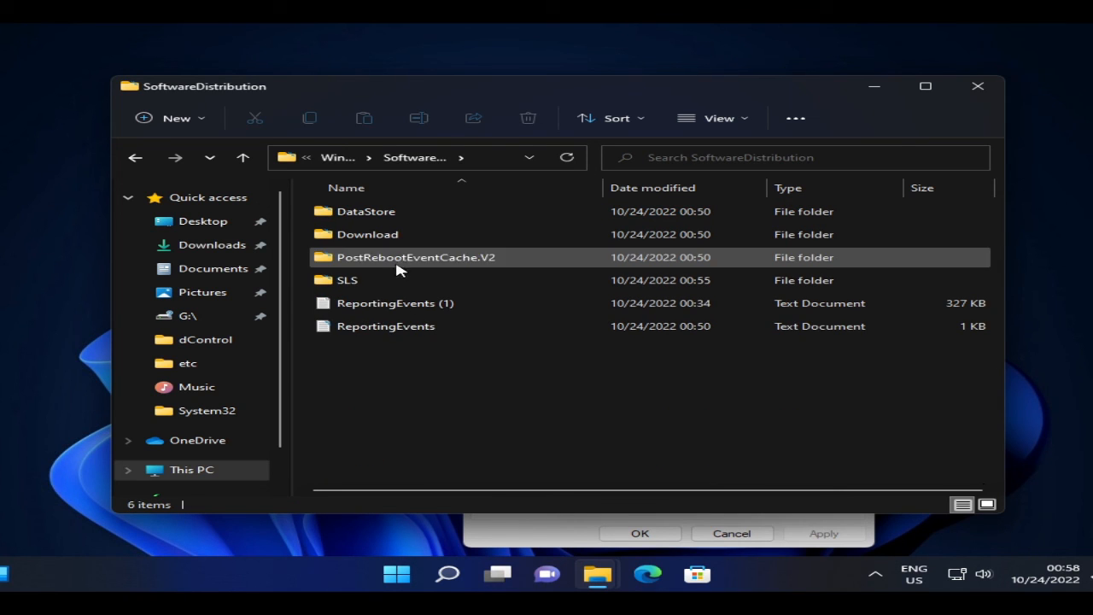
click(367, 234)
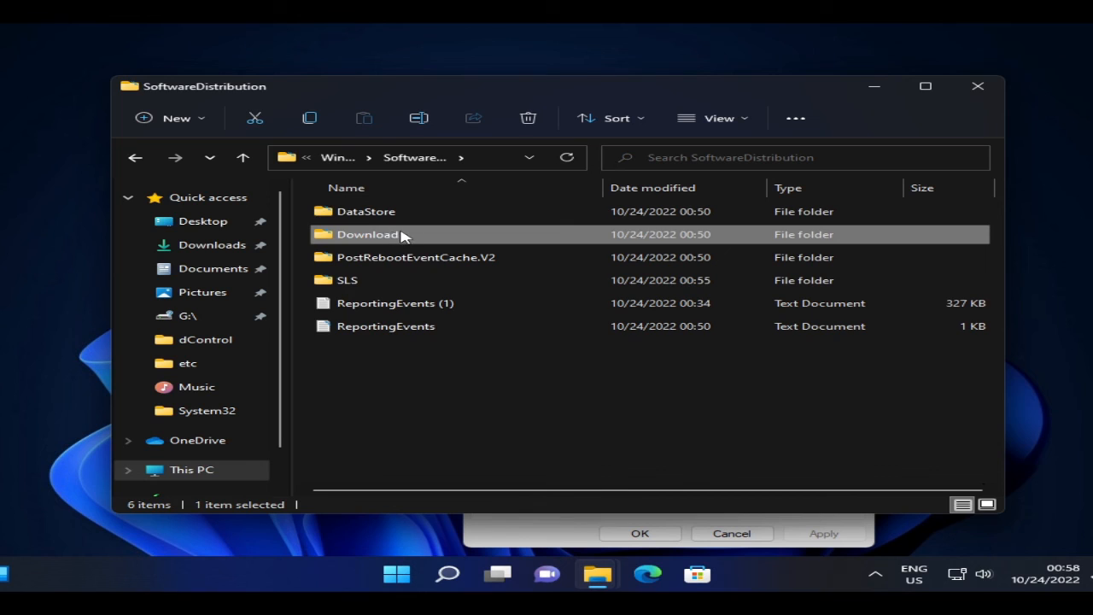
double_click(367, 235)
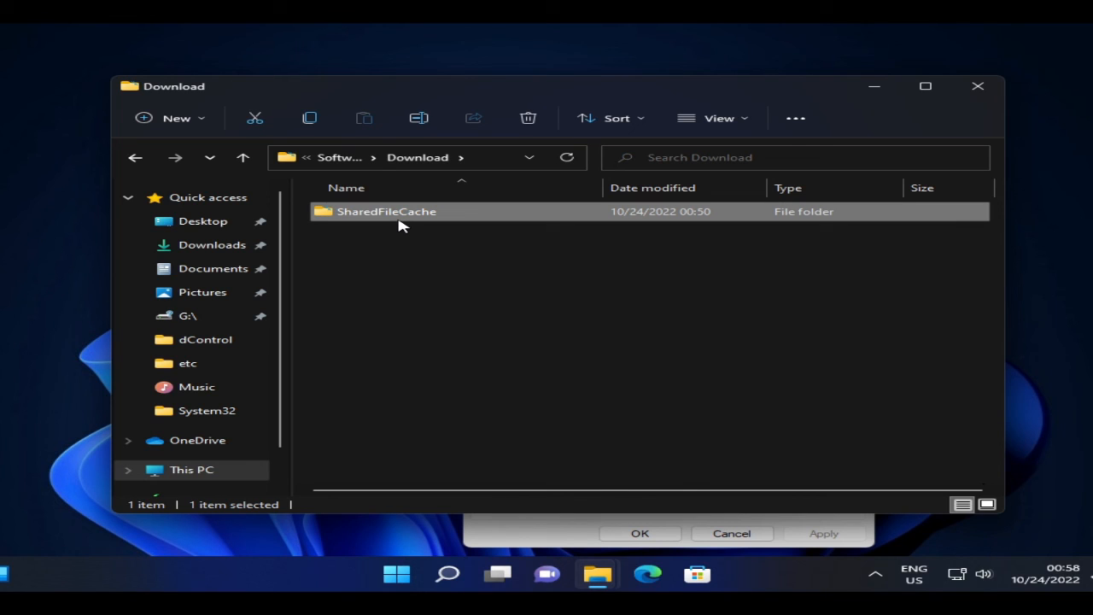